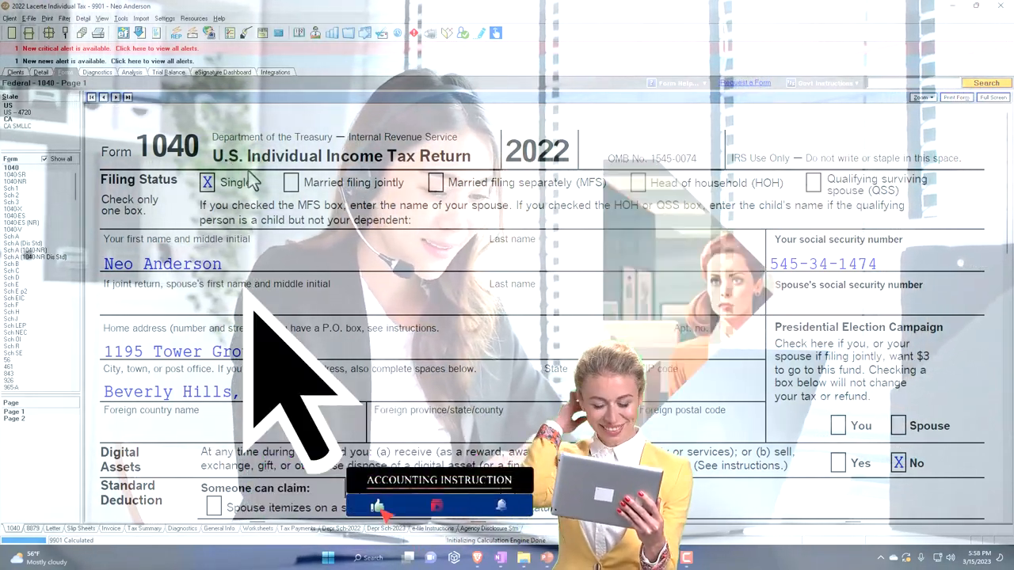
Scroll the return and inspect the qualified business income deduction amount.
{"action": "scroll", "scroll_direction": "down", "scroll_amount": 3}
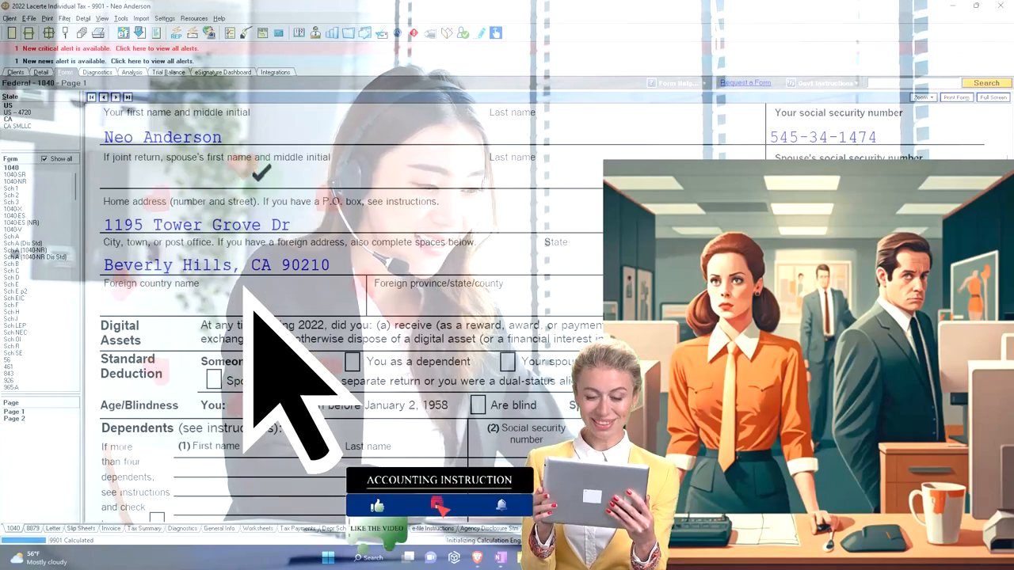
{"action": "scroll", "scroll_direction": "down", "scroll_amount": 3}
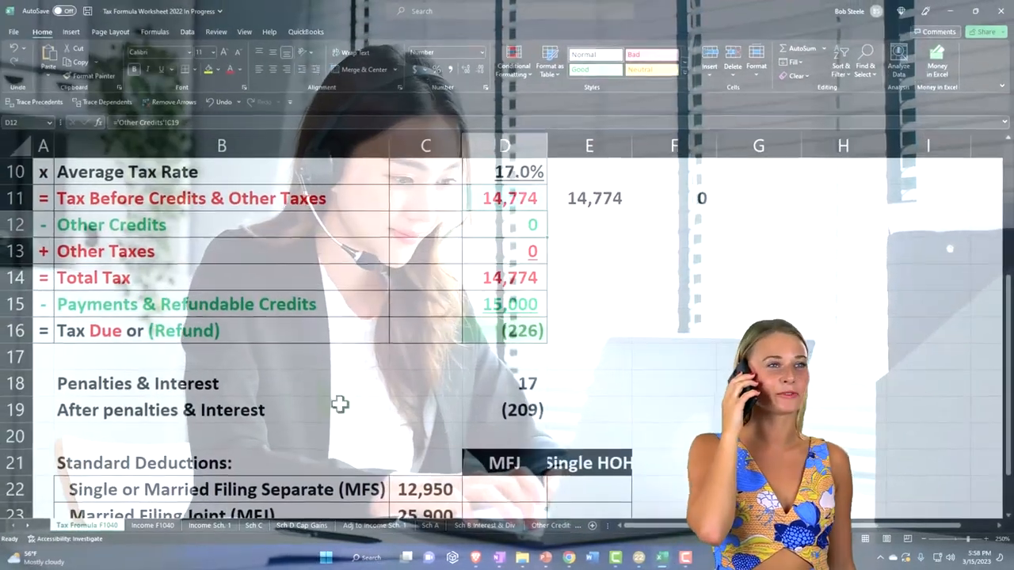
{"action": "scroll", "scroll_direction": "up", "scroll_amount": 3}
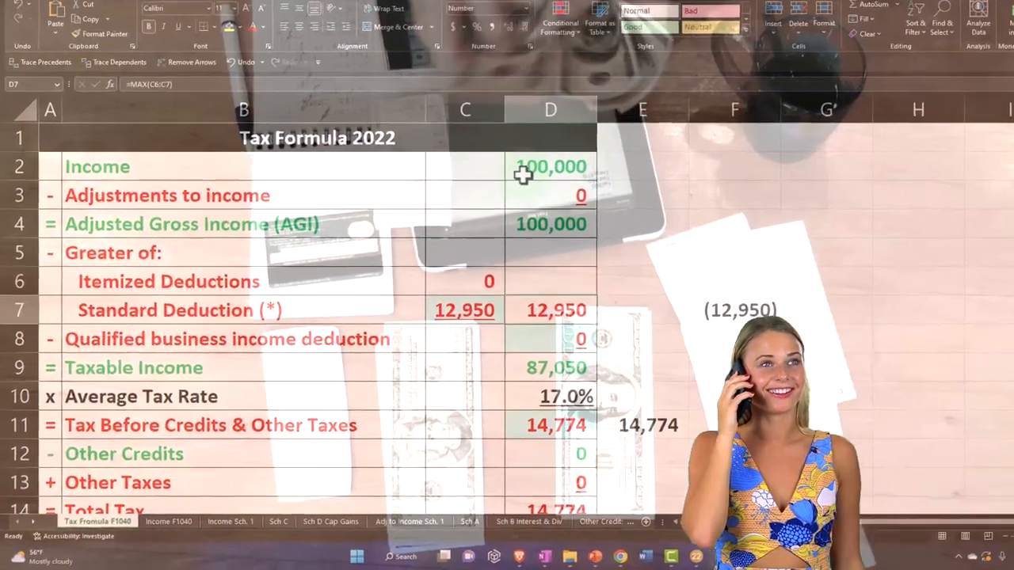
{"action": "left_click", "coordinate": [551, 340]}
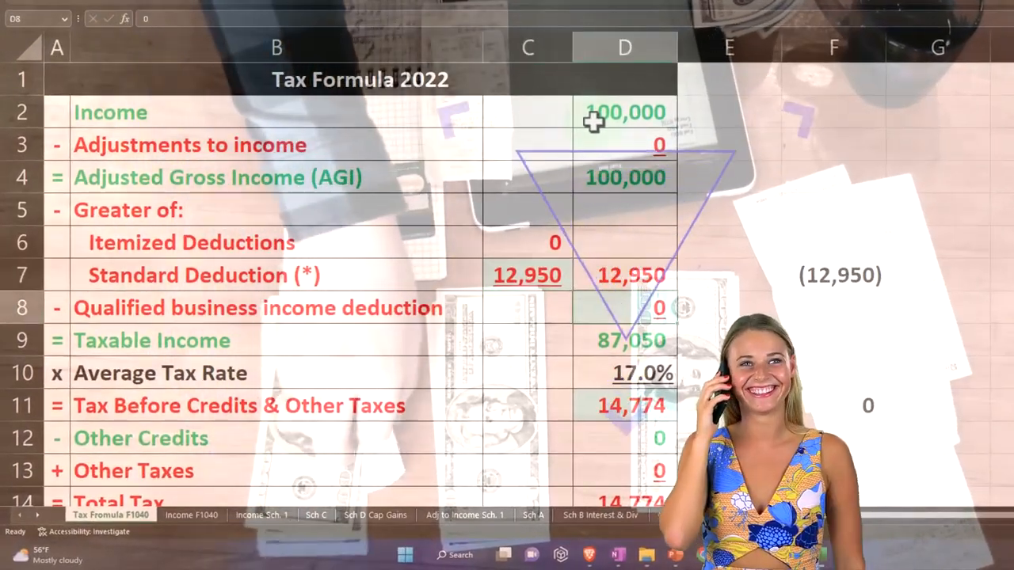
{"action": "left_click", "coordinate": [624, 340]}
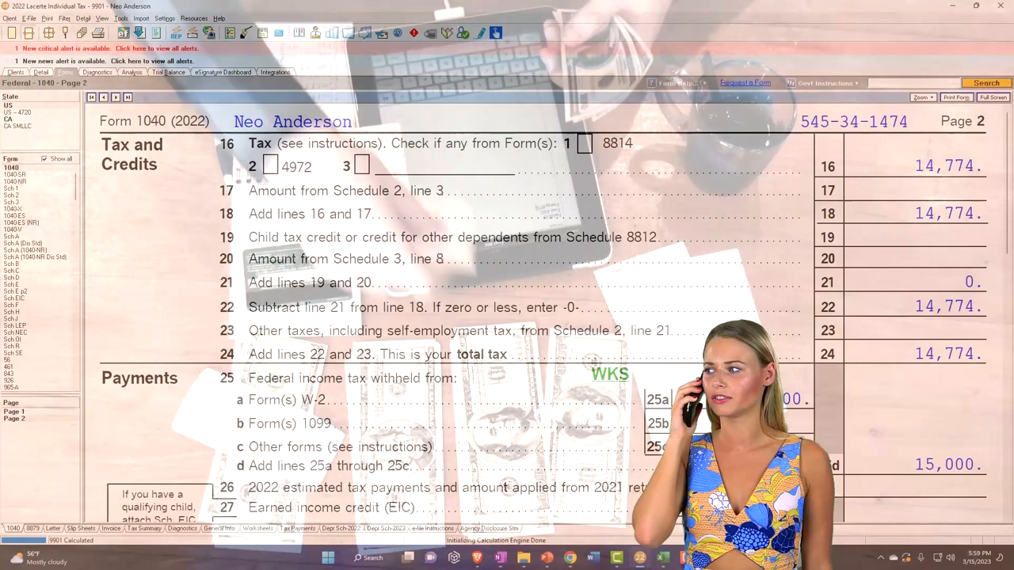
Review how taxable income is calculated, landing on the Dispositions (Schedule D, 4797) input screen.
{"action": "scroll", "scroll_direction": "down", "scroll_amount": 3}
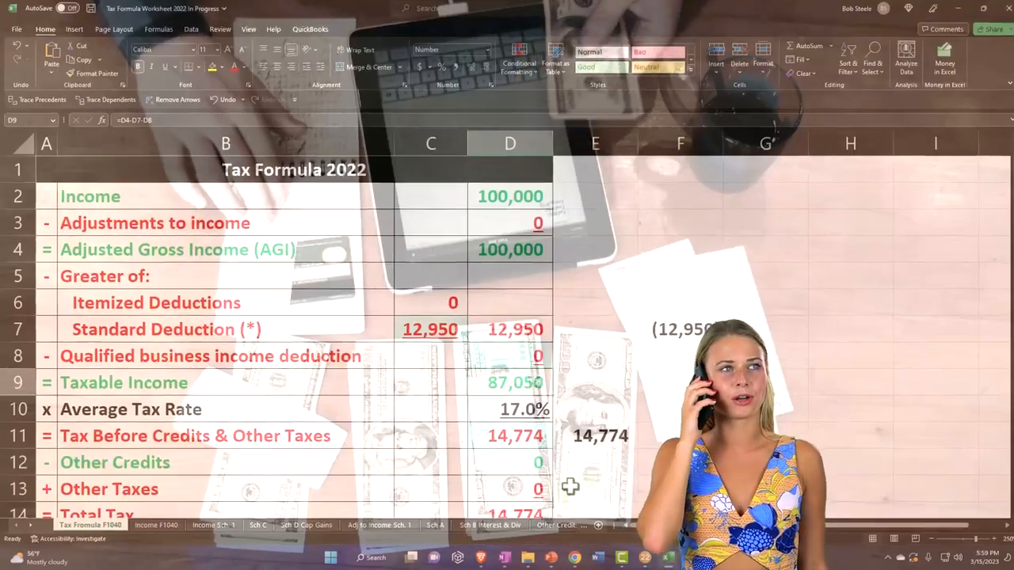
{"action": "scroll", "scroll_direction": "down", "scroll_amount": 3}
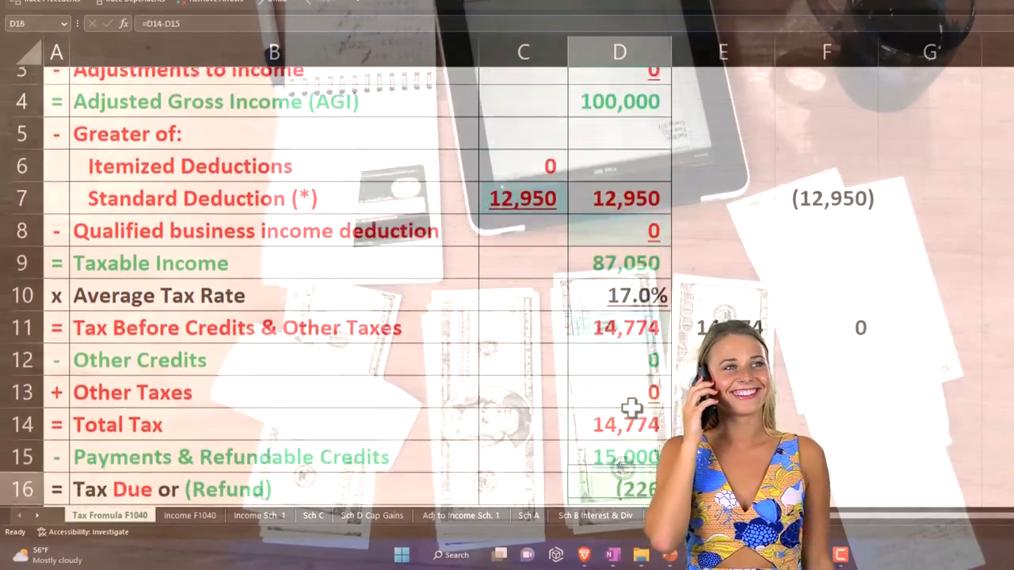
{"action": "left_click", "coordinate": [612, 441]}
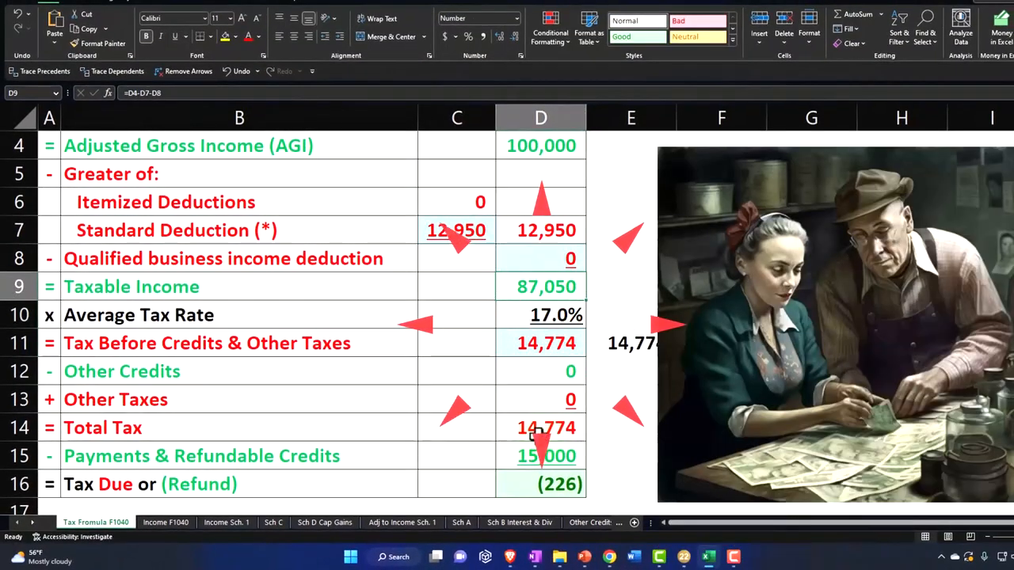
{"action": "scroll", "scroll_direction": "up", "scroll_amount": 3}
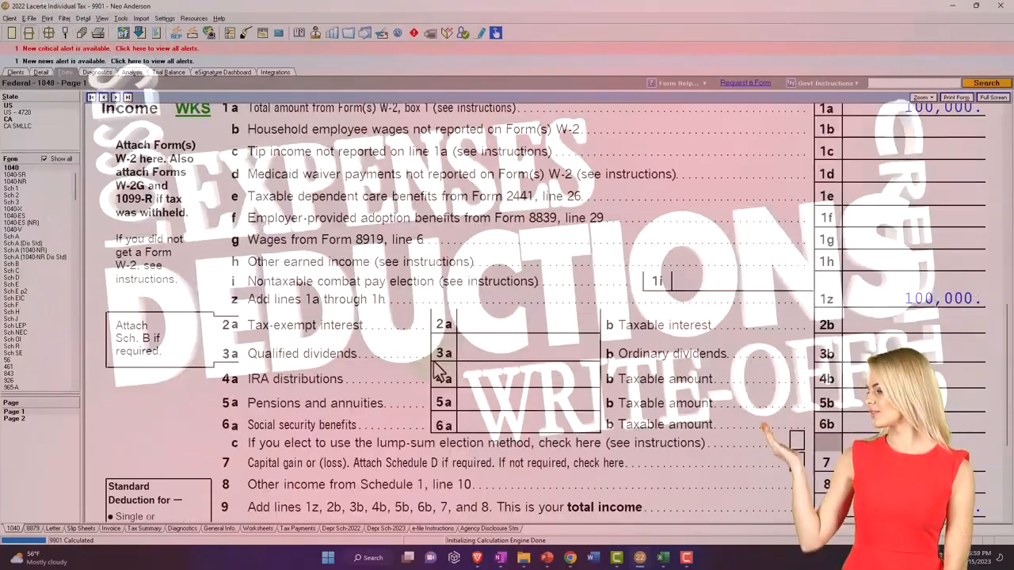
{"action": "scroll", "scroll_direction": "down", "scroll_amount": 3}
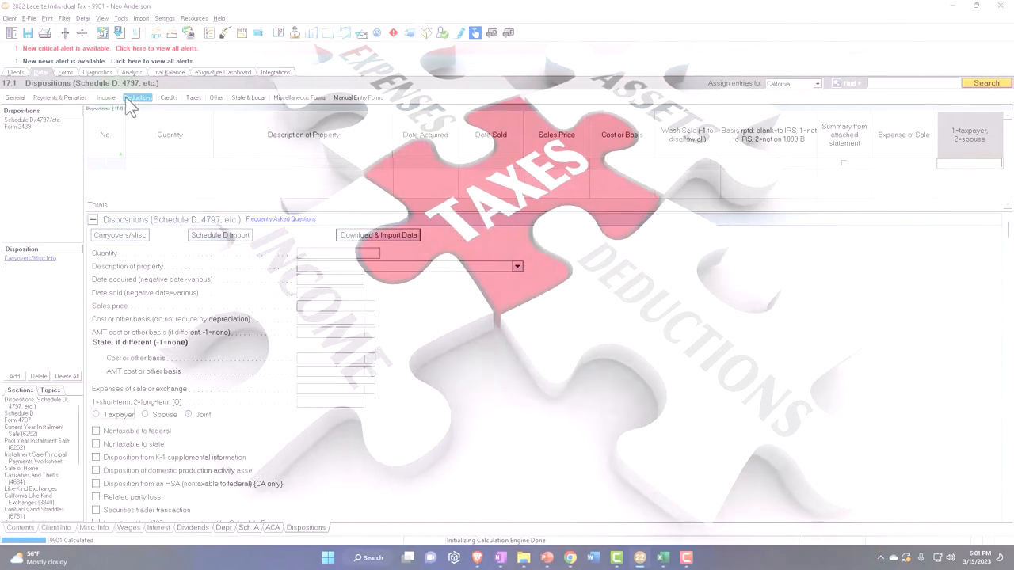
Enter a $500 cash charitable contribution detail under the 60% limitation in Itemized Deductions.
{"action": "left_click", "coordinate": [136, 99]}
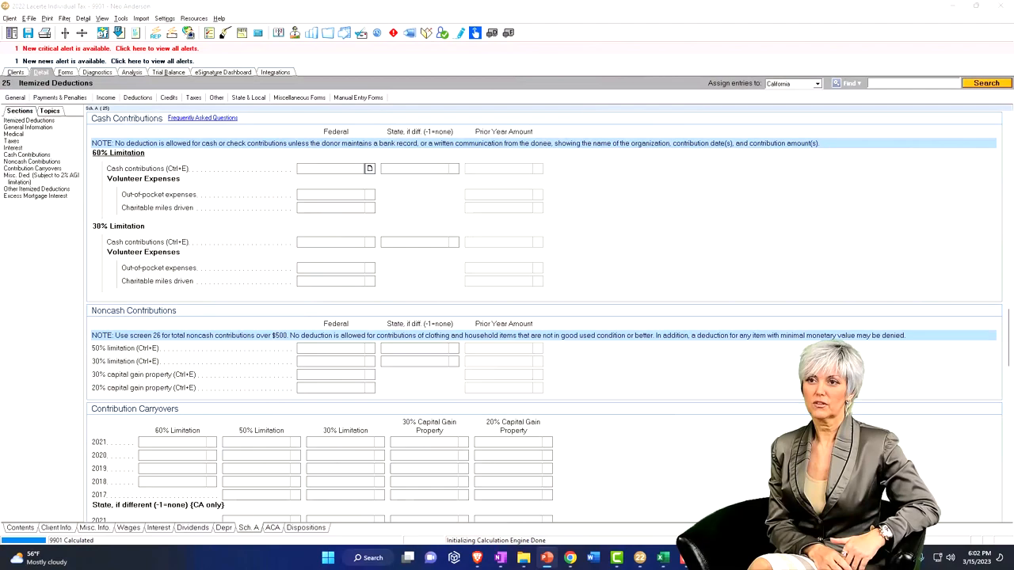
{"action": "left_click", "coordinate": [367, 168]}
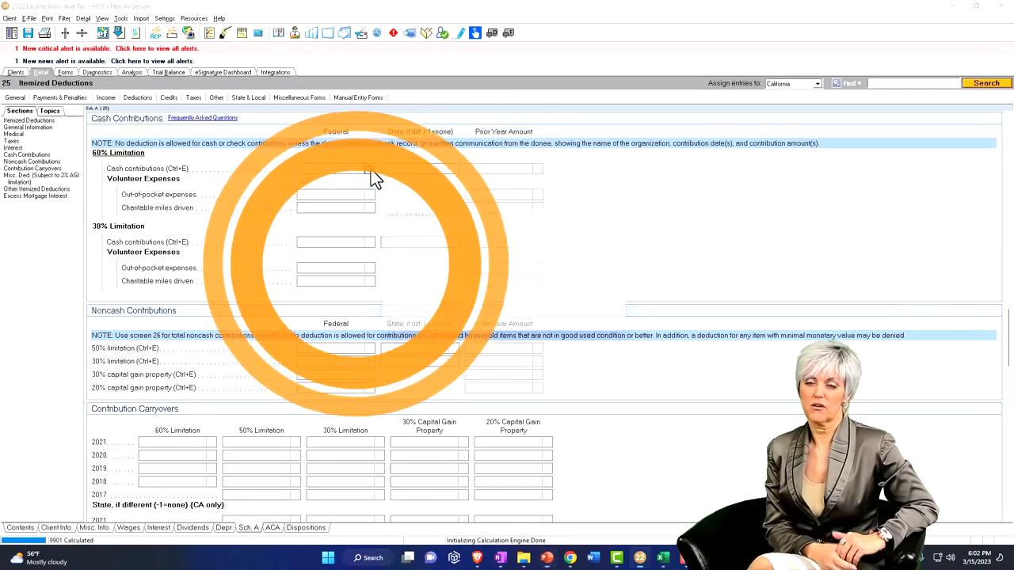
{"action": "left_click", "coordinate": [368, 168]}
{"action": "type", "text": "Various"}
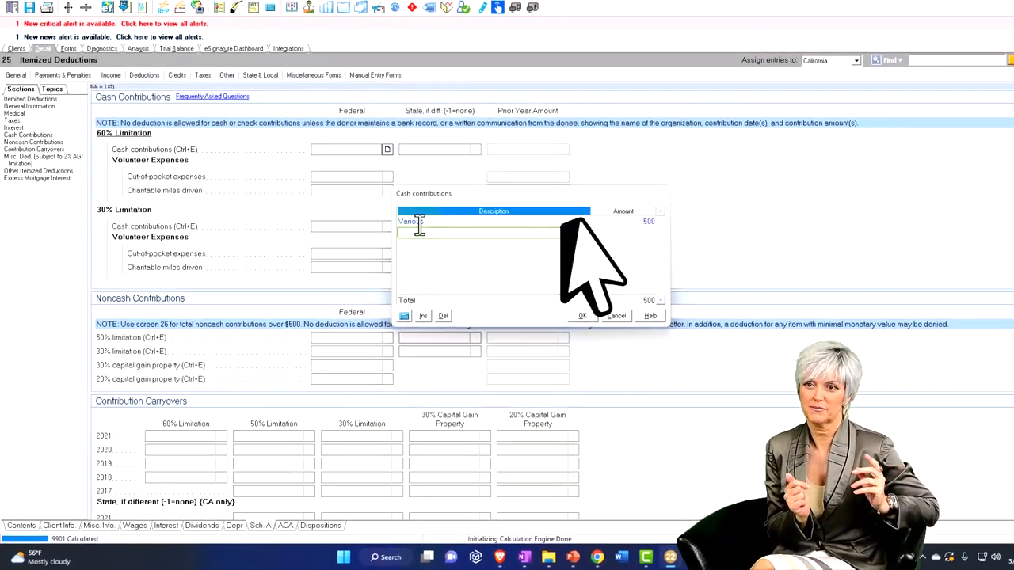
{"action": "left_click", "coordinate": [582, 317]}
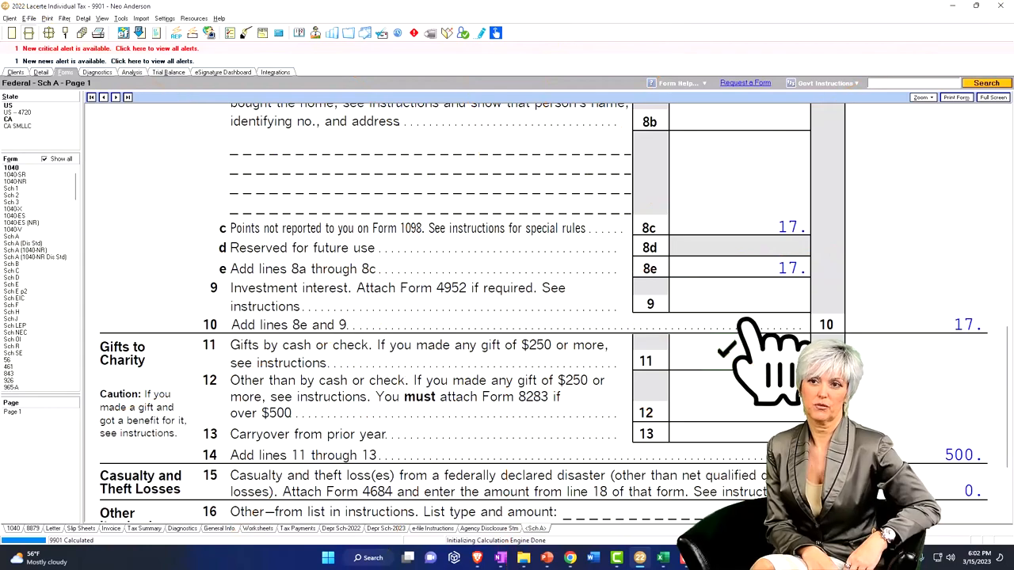
Scroll Schedule A to confirm $500 gifts on lines 11 and 14 alongside $1,017 taxes and $17 interest.
{"action": "scroll", "scroll_direction": "up", "scroll_amount": 3}
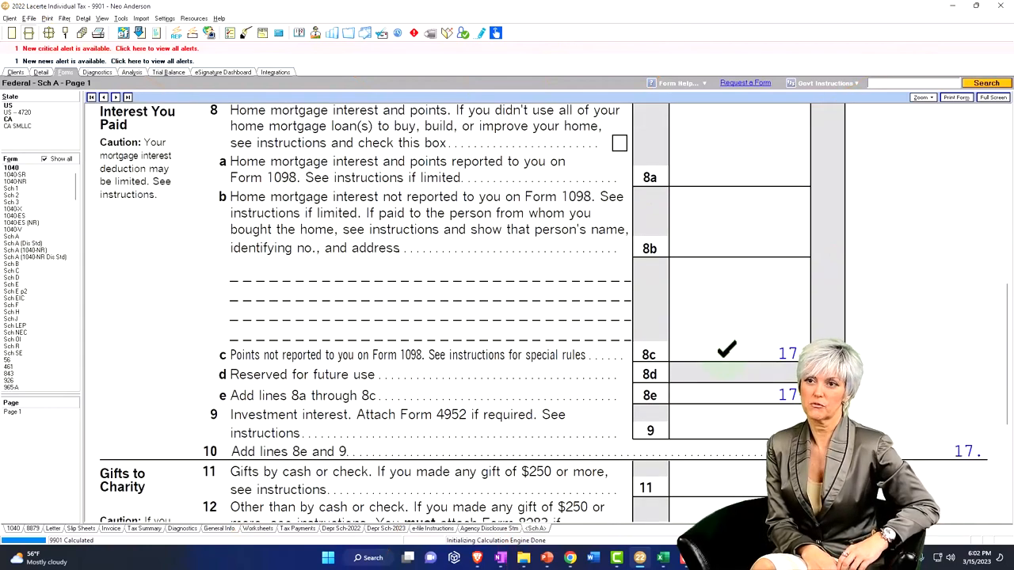
{"action": "scroll", "scroll_direction": "up", "scroll_amount": 3}
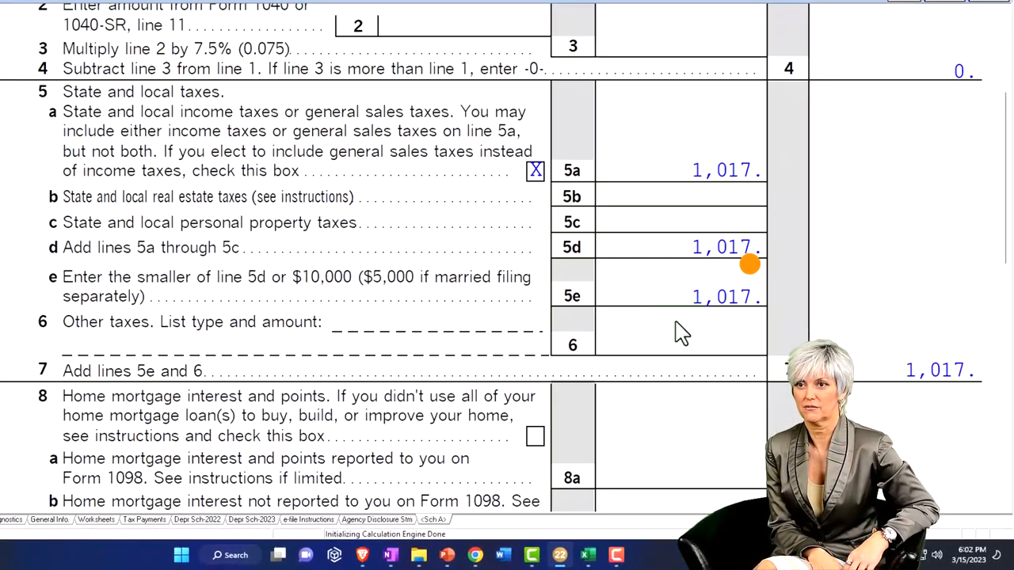
{"action": "scroll", "scroll_direction": "down", "scroll_amount": 3}
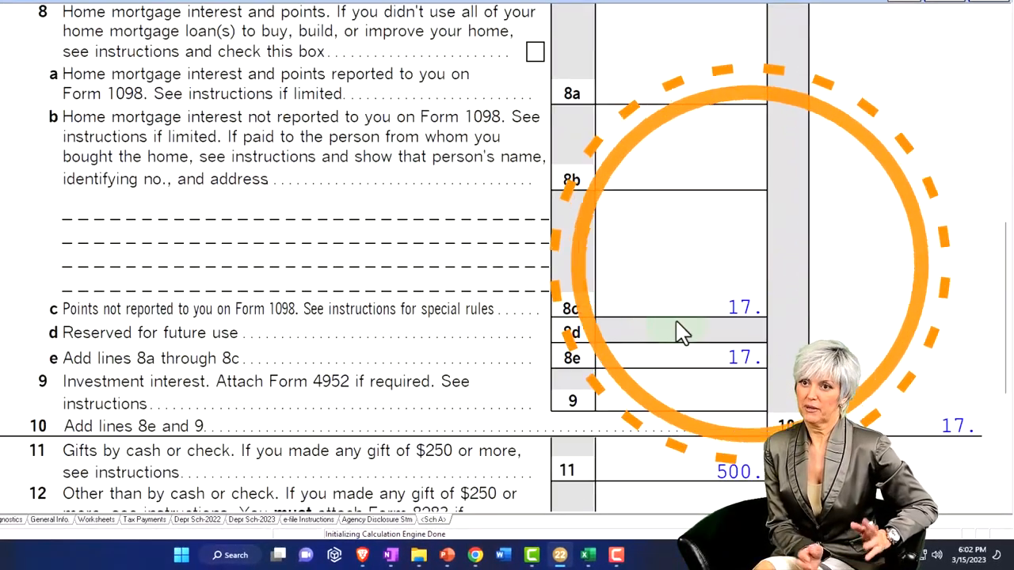
{"action": "scroll", "scroll_direction": "down", "scroll_amount": 3}
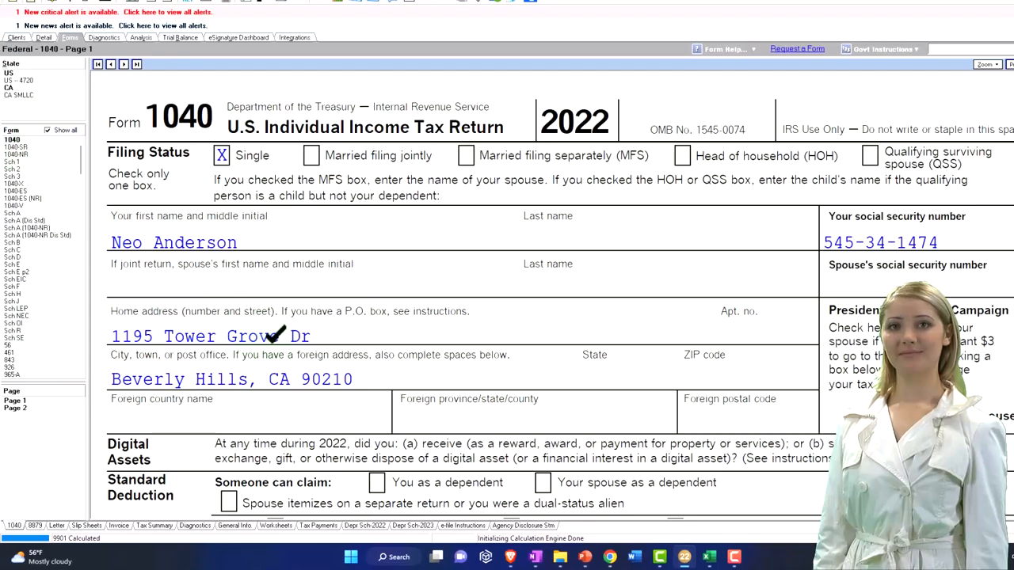
Scroll Schedule A page 1 showing $3,000 real estate taxes and $4,017 total state and local taxes.
{"action": "scroll", "scroll_direction": "down", "scroll_amount": 3}
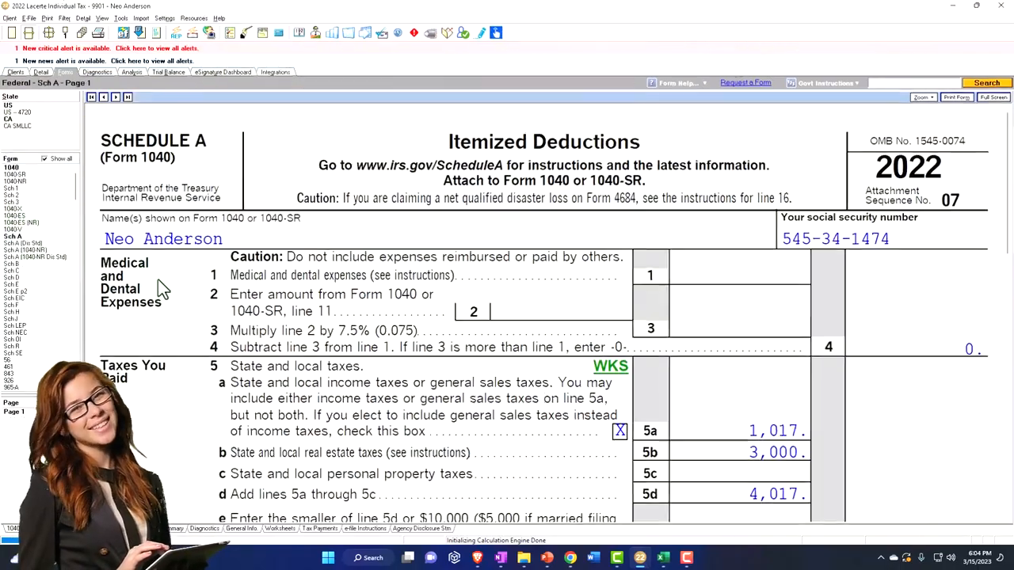
Scroll Schedule A lines 5–8a to review $4,017 taxes paid and $12,000 mortgage interest.
{"action": "scroll", "scroll_direction": "down", "scroll_amount": 3}
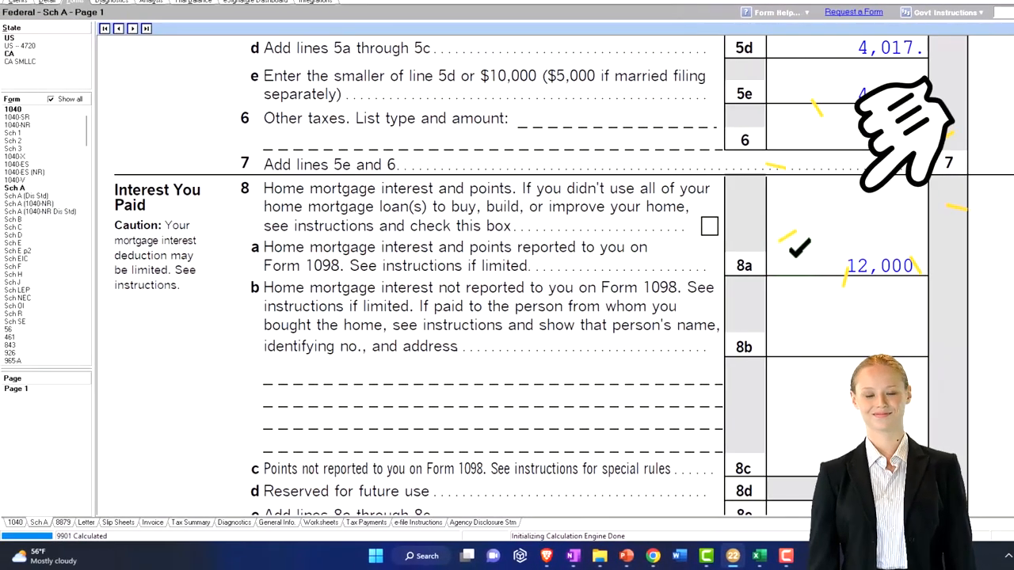
{"action": "scroll", "scroll_direction": "up", "scroll_amount": 3}
{"action": "type", "text": "3"}
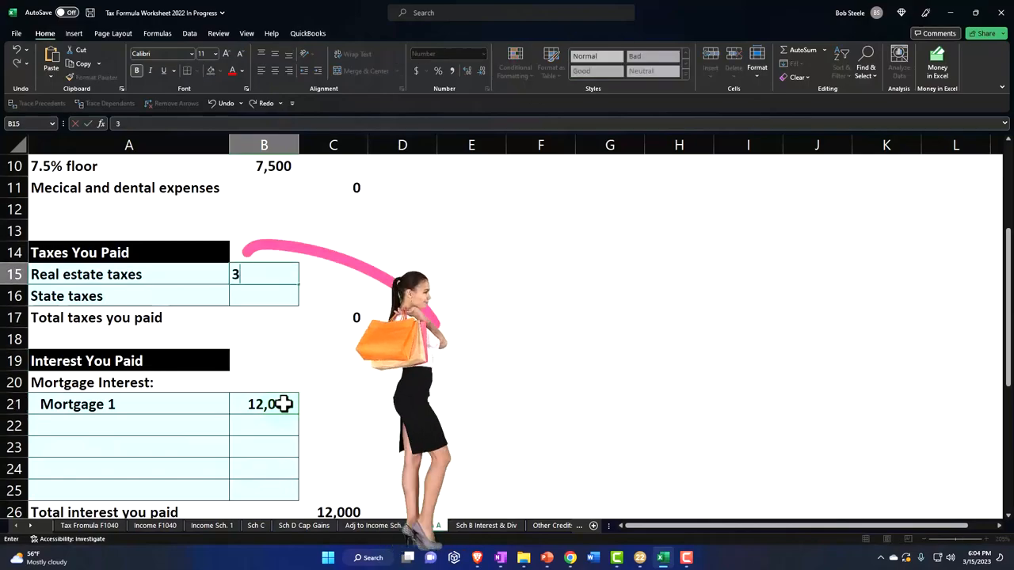
Enter 3,000 real estate taxes on the Sch A sheet, giving $16,017 total itemized, then return to Lacerte.
{"action": "key", "text": "Return"}
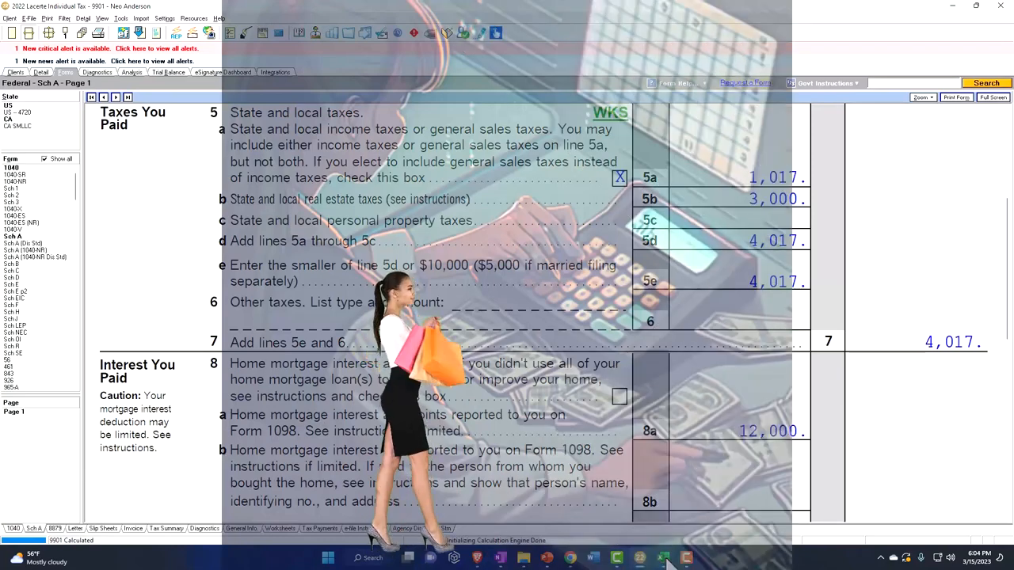
{"action": "left_click", "coordinate": [663, 557]}
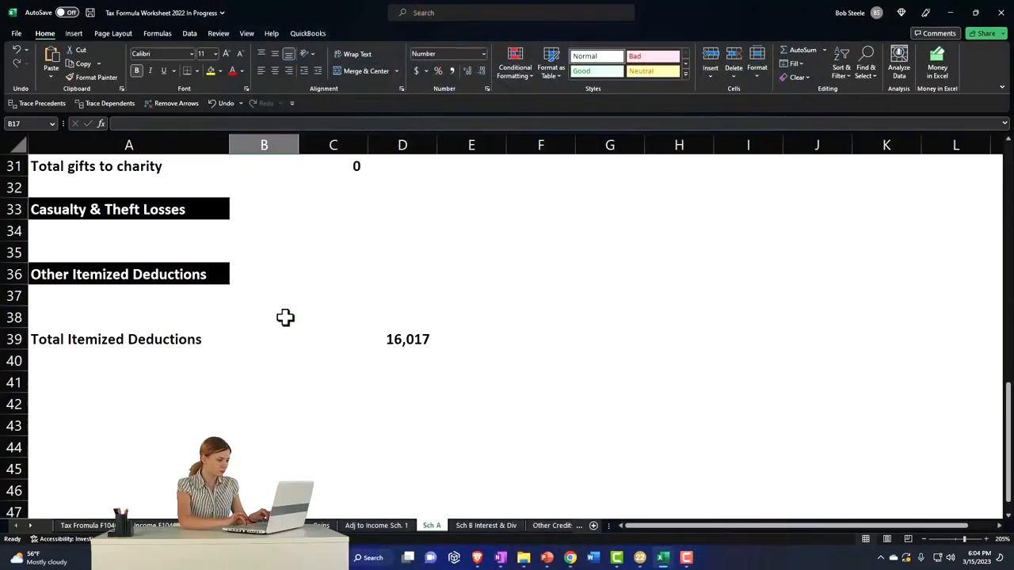
{"action": "left_click", "coordinate": [402, 339]}
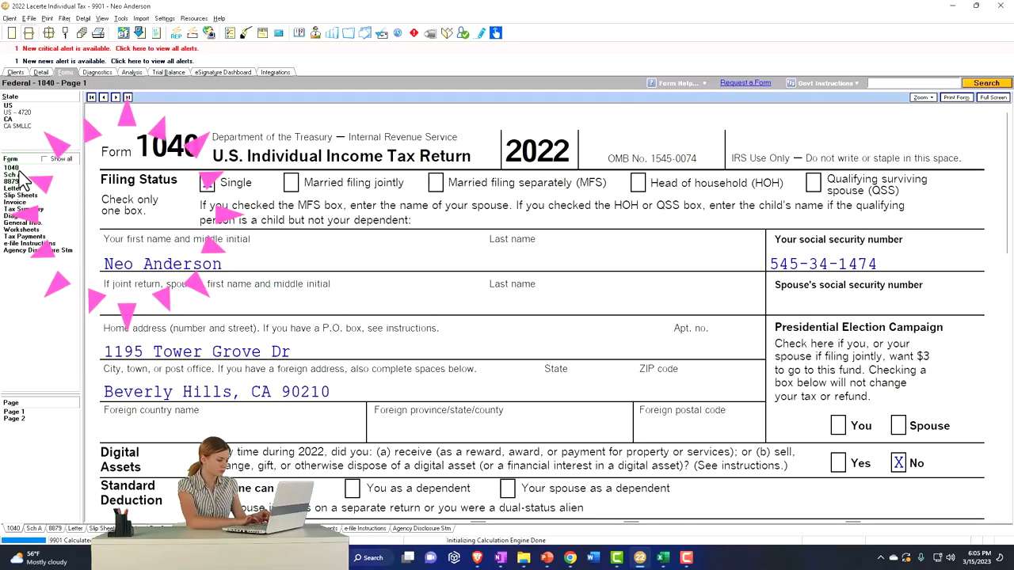
Scroll Form 1040 page 1 to line 12 to confirm $16,017 of itemized deductions.
{"action": "scroll", "scroll_direction": "down", "scroll_amount": 3}
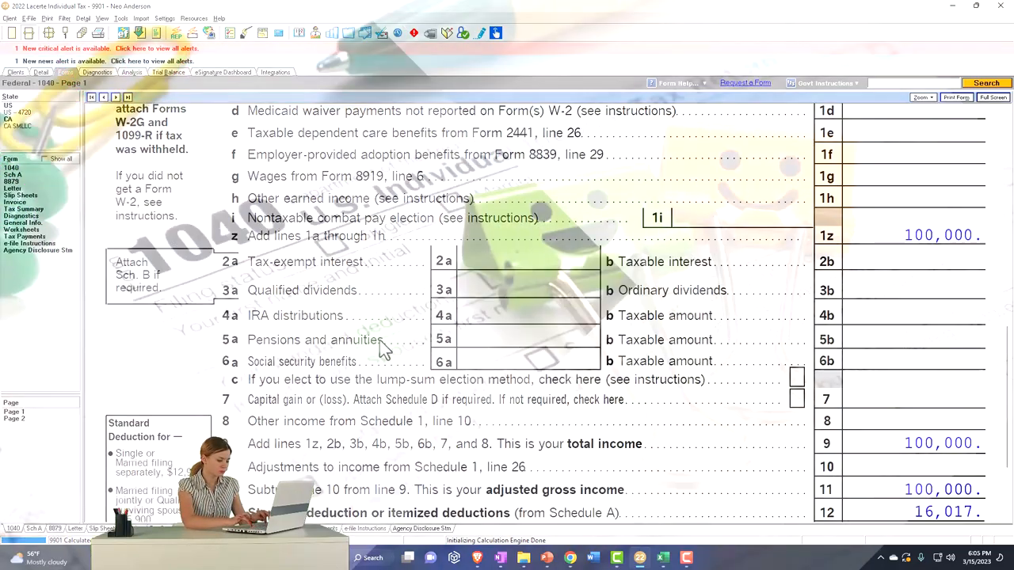
{"action": "scroll", "scroll_direction": "down", "scroll_amount": 3}
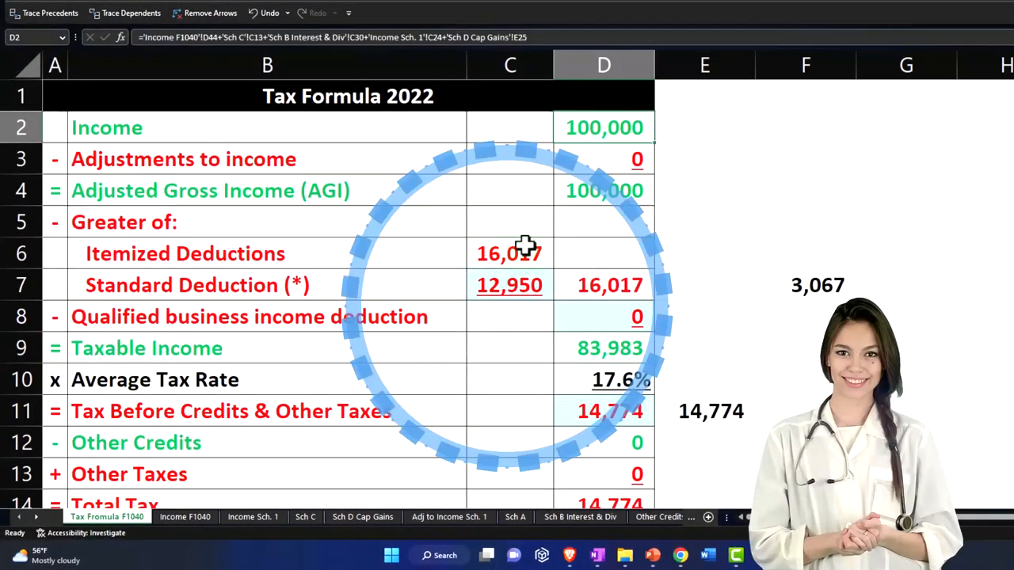
Check the deduction sources, D7's MAX formula and taxable income, then read line 16 tax in Lacerte.
{"action": "left_click", "coordinate": [510, 254]}
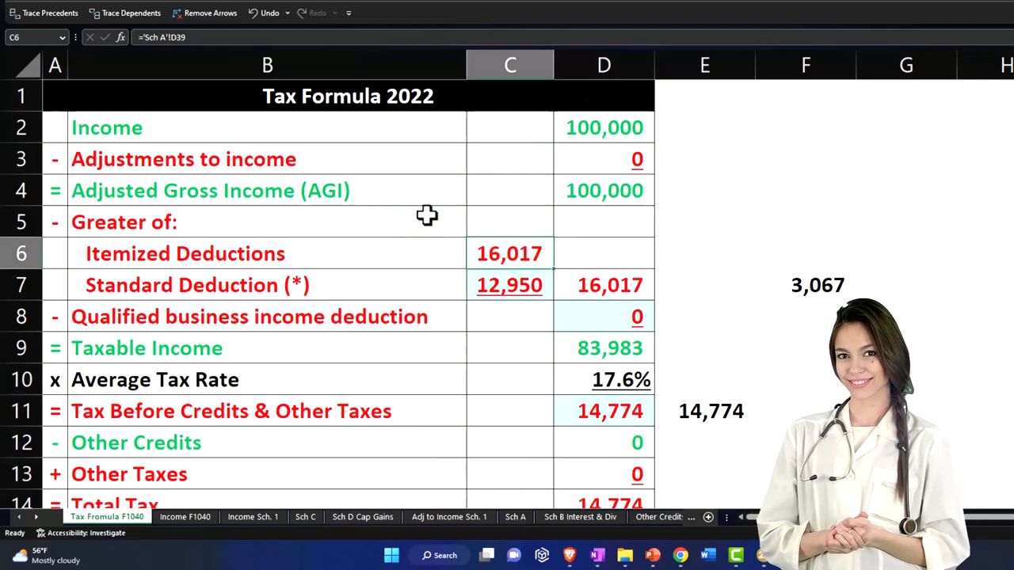
{"action": "left_click", "coordinate": [510, 285]}
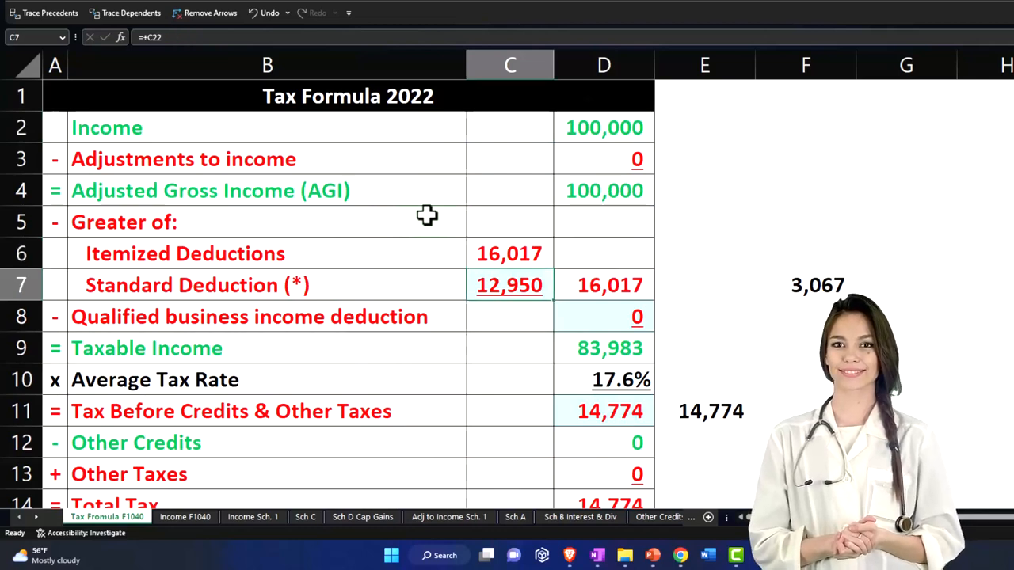
{"action": "left_click", "coordinate": [604, 285]}
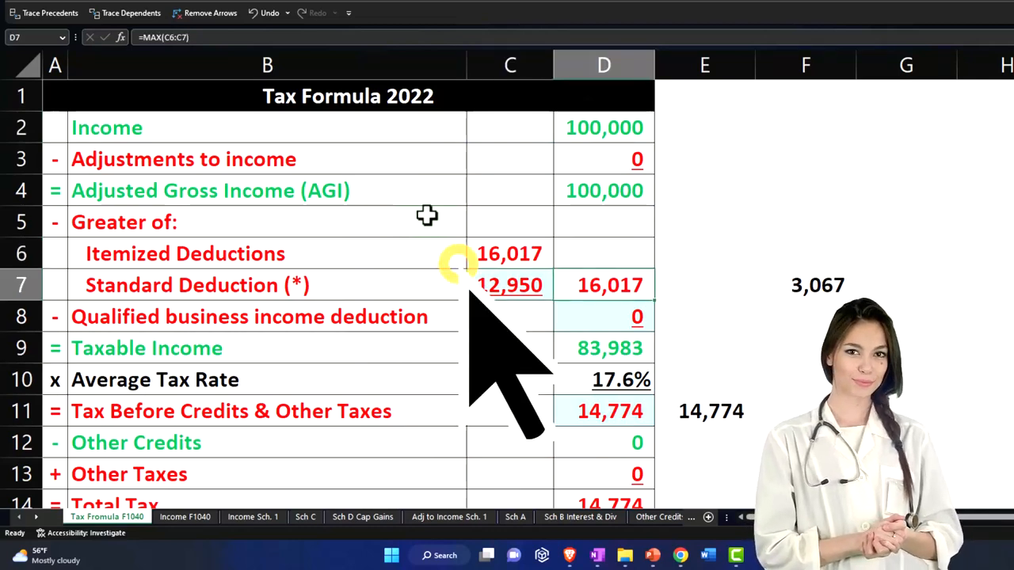
{"action": "left_click", "coordinate": [610, 348]}
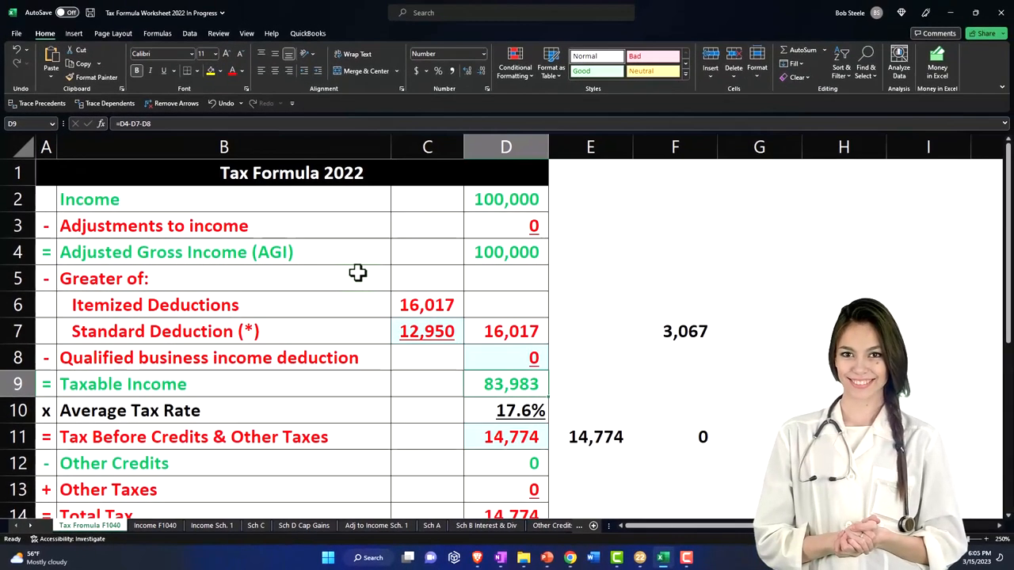
{"action": "left_click", "coordinate": [510, 437]}
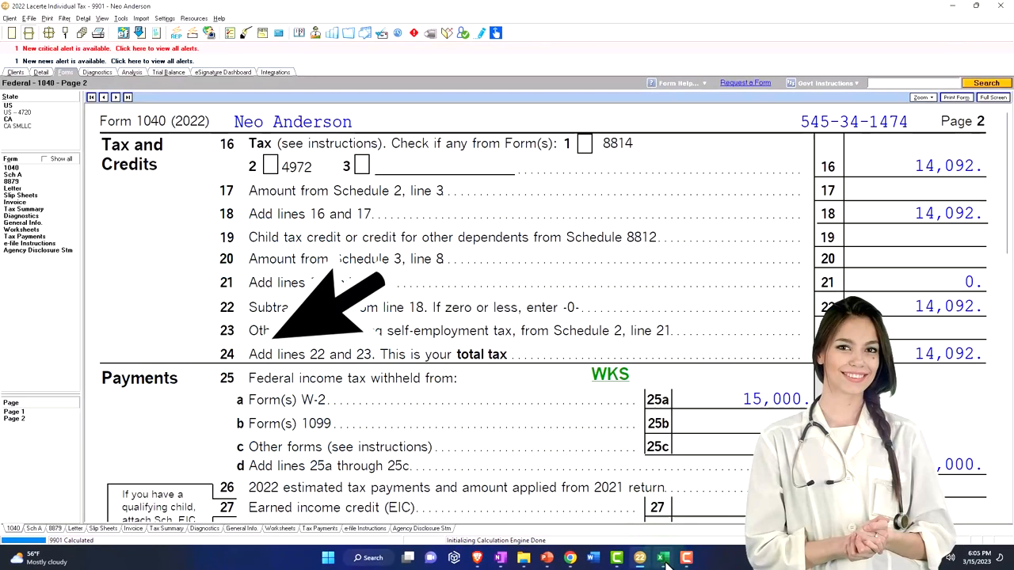
Replace Tax Before Credits in D11 with 14,092, a $682 drop from 14,774, and return to Lacerte.
{"action": "left_click", "coordinate": [662, 557]}
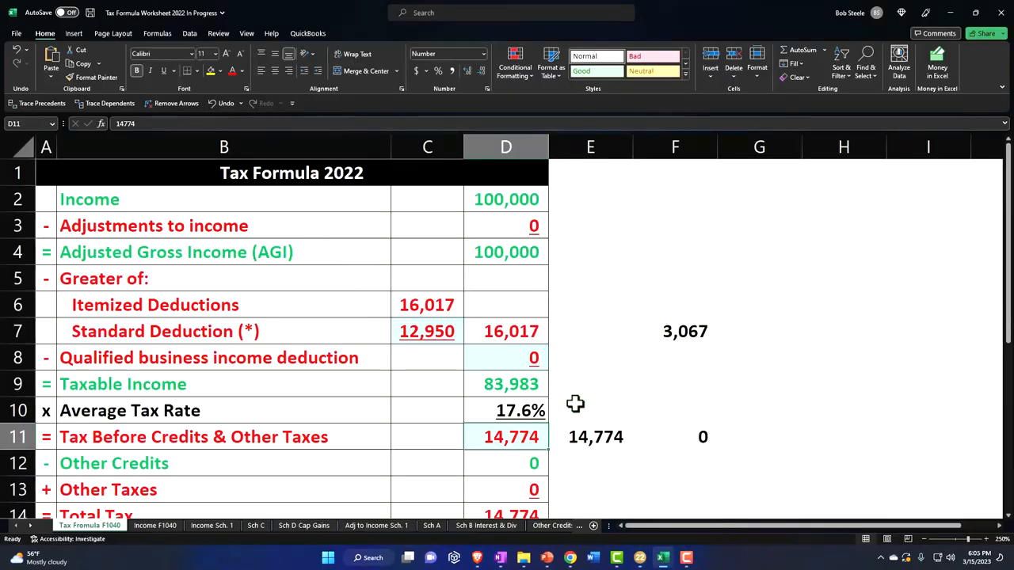
{"action": "key", "text": "Delete"}
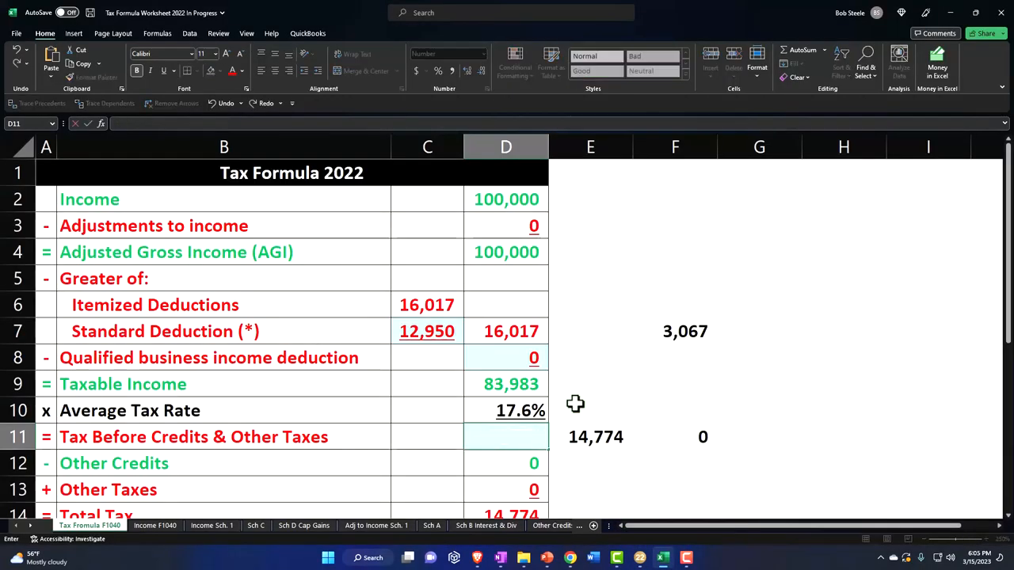
{"action": "left_click", "coordinate": [506, 463]}
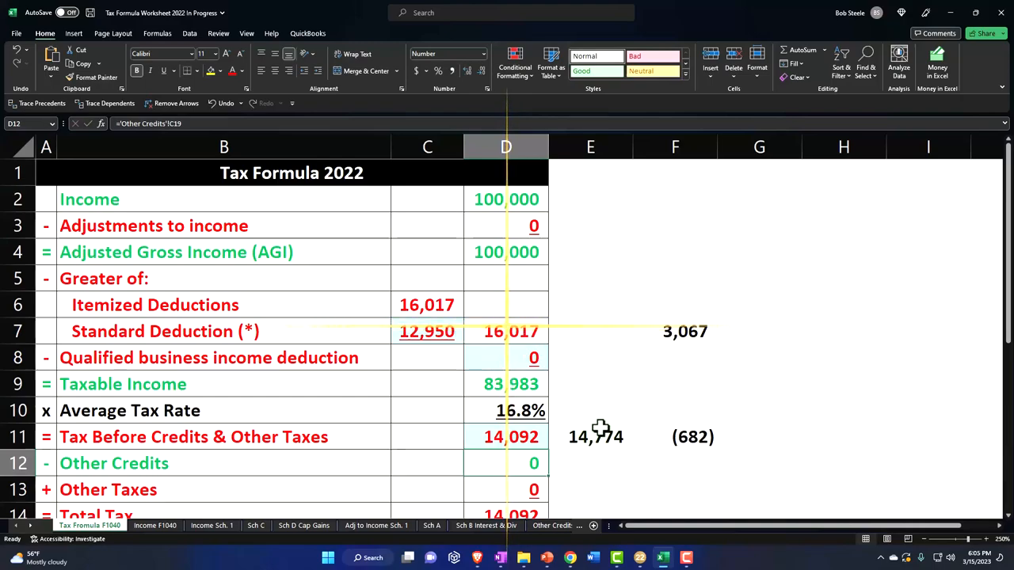
{"action": "left_click", "coordinate": [675, 331]}
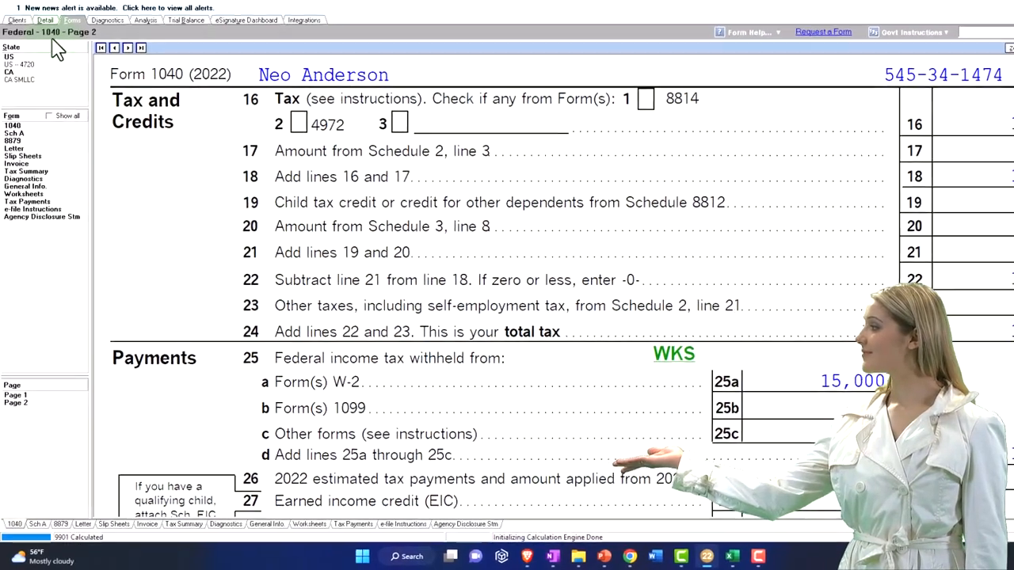
Confirm the $500 cash contribution detail in Itemized Deductions and bring up Schedule A.
{"action": "left_click", "coordinate": [45, 19]}
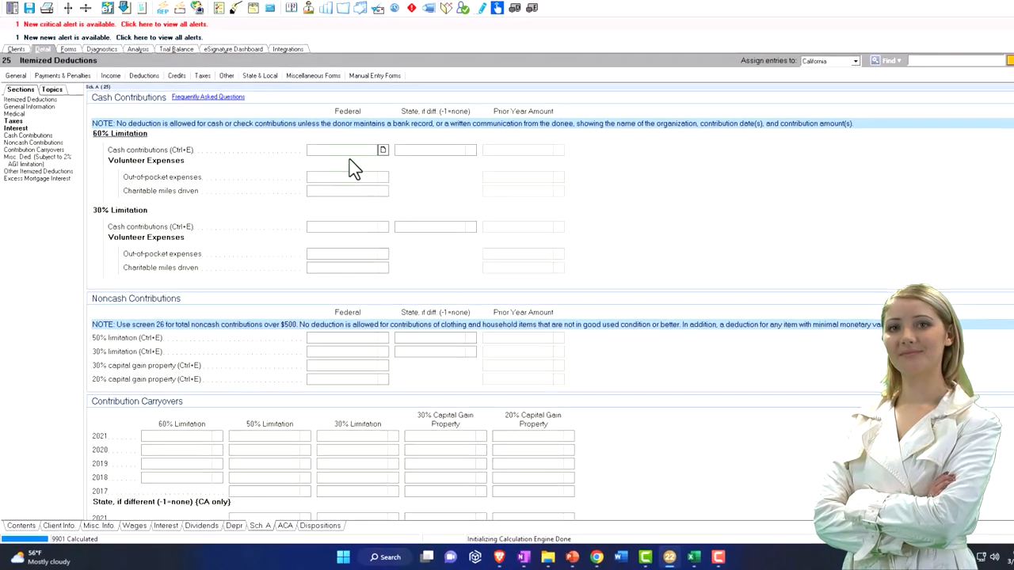
{"action": "left_click", "coordinate": [384, 149]}
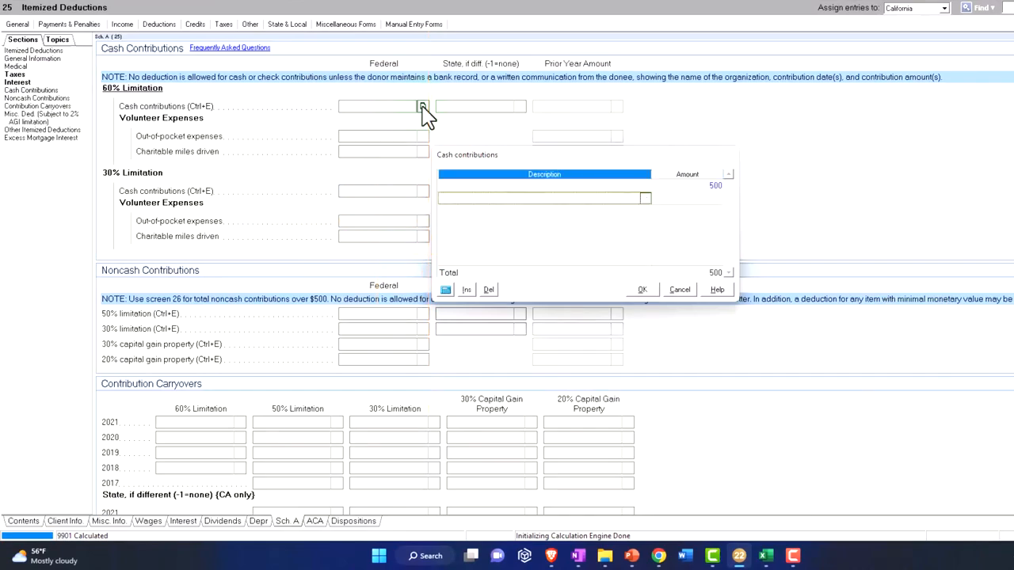
{"action": "left_click", "coordinate": [642, 289]}
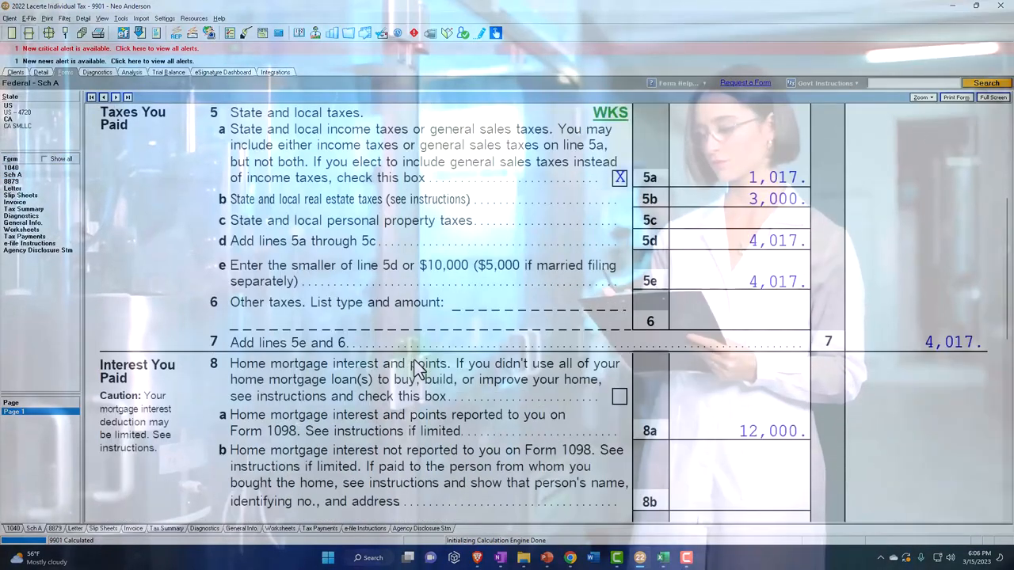
Scroll Schedule A to lines 11–17 showing $500 gifts and $16,517 total itemized, then go to Excel.
{"action": "scroll", "scroll_direction": "down", "scroll_amount": 3}
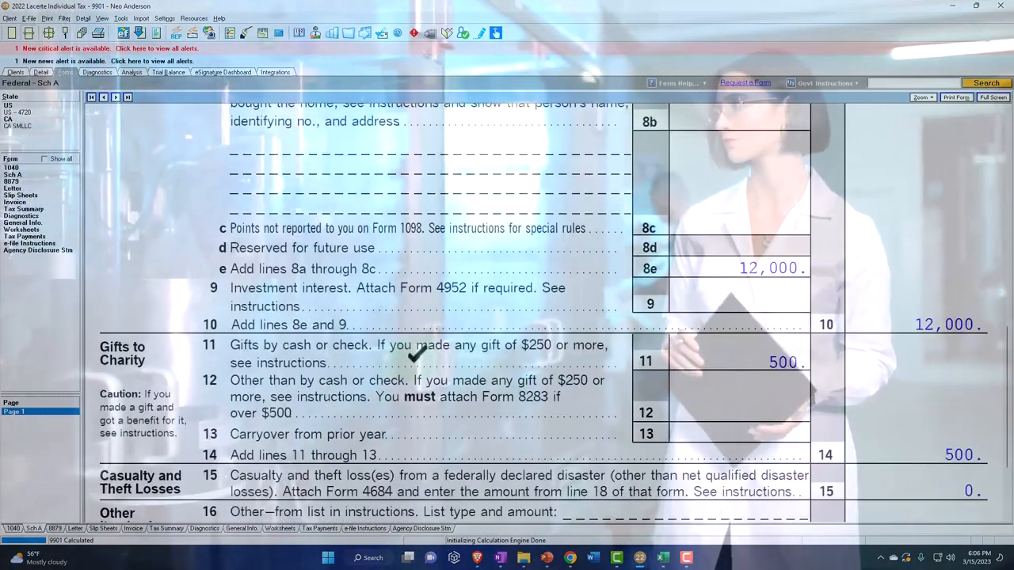
{"action": "scroll", "scroll_direction": "down", "scroll_amount": 3}
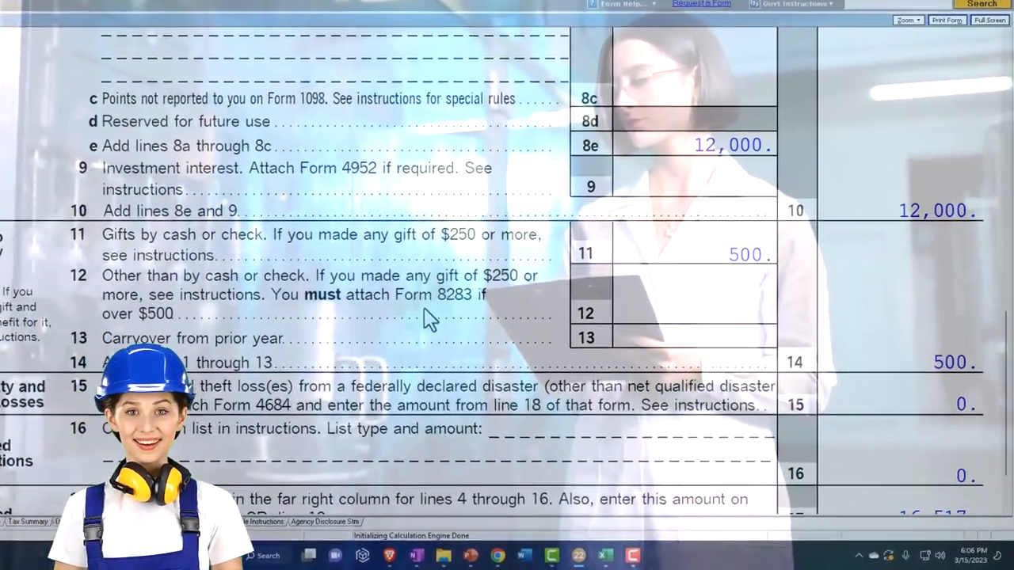
{"action": "scroll", "scroll_direction": "down", "scroll_amount": 3}
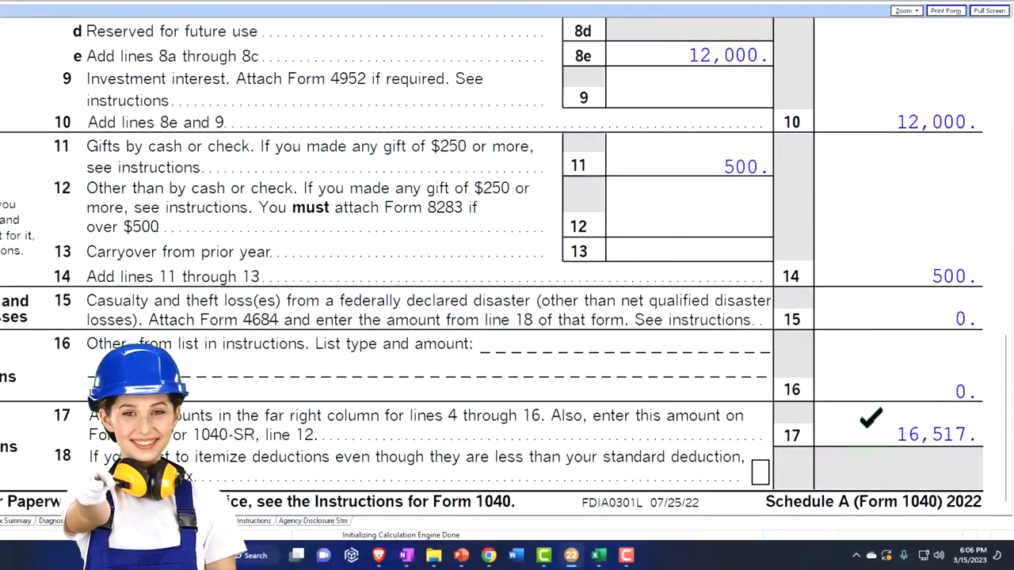
{"action": "left_click", "coordinate": [783, 554]}
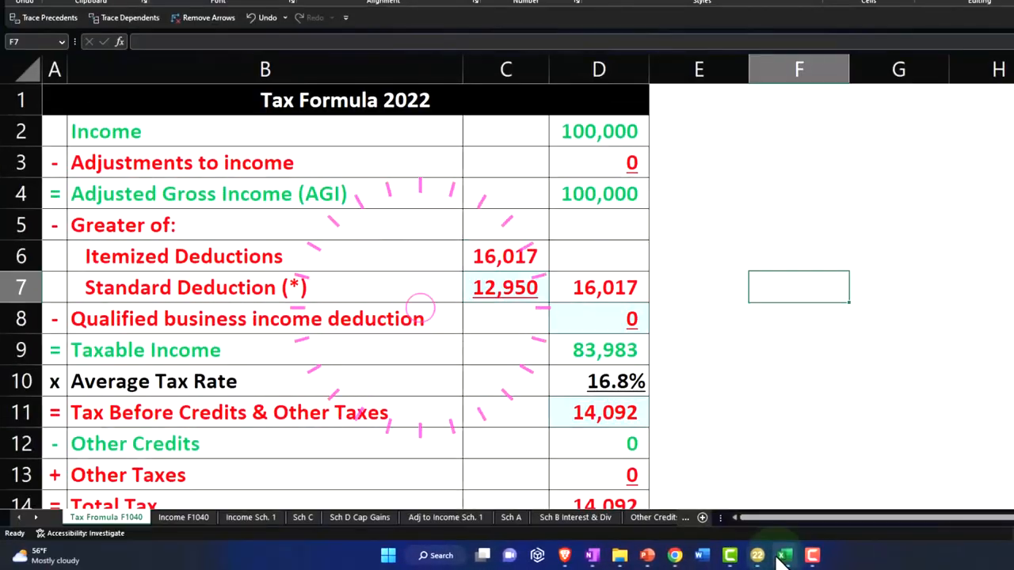
Read Schedule A line 17 in Lacerte and enter 16,517 itemized deductions in C6, giving $83,483 taxable income.
{"action": "left_click", "coordinate": [510, 517]}
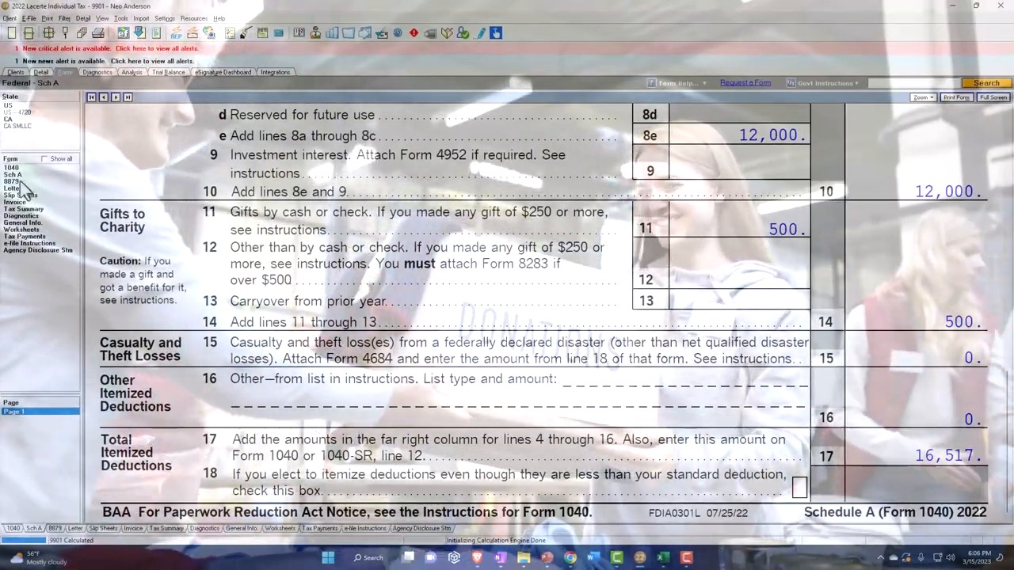
{"action": "left_click", "coordinate": [11, 166]}
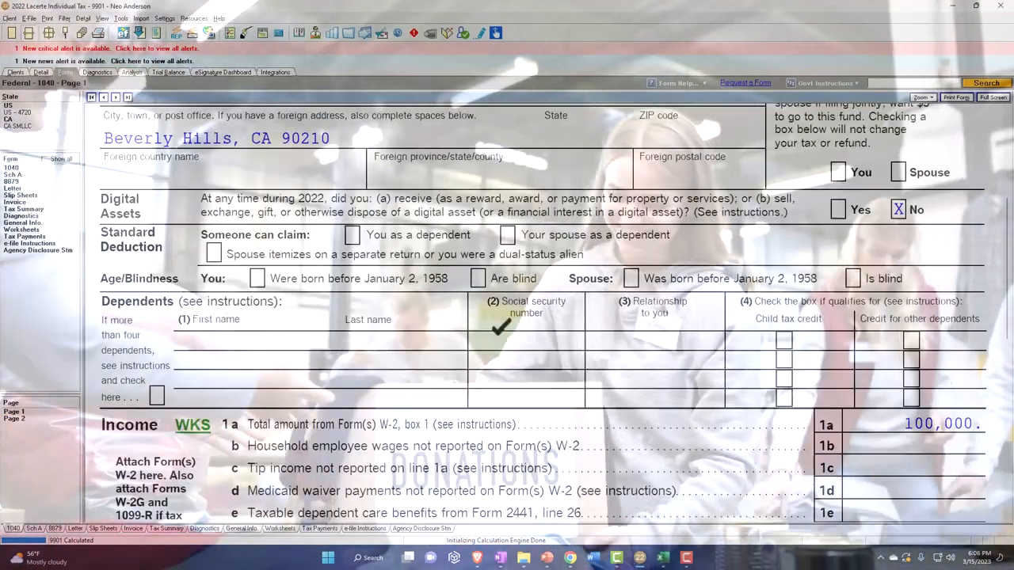
{"action": "scroll", "scroll_direction": "down", "scroll_amount": 3}
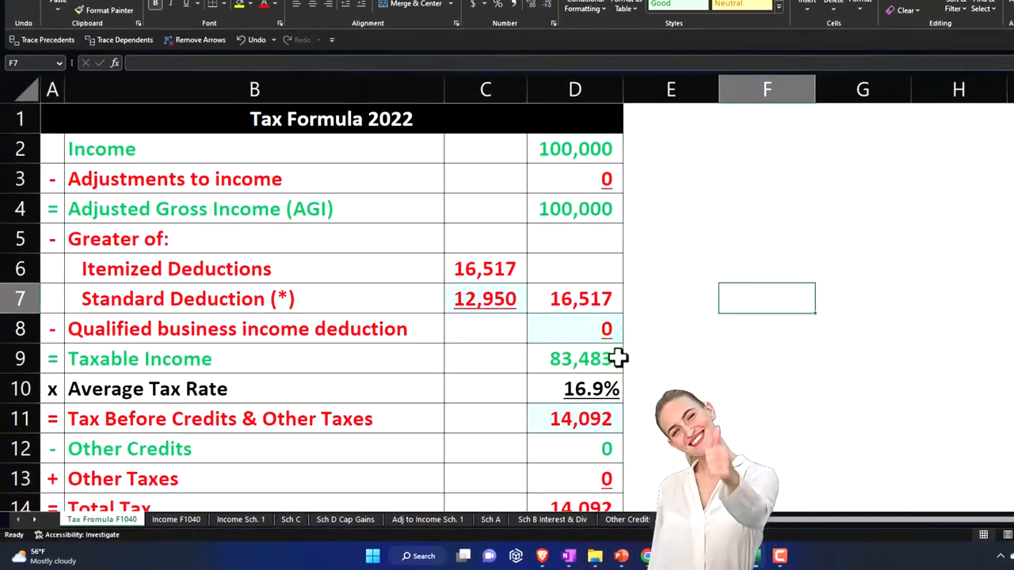
{"action": "left_click", "coordinate": [573, 358]}
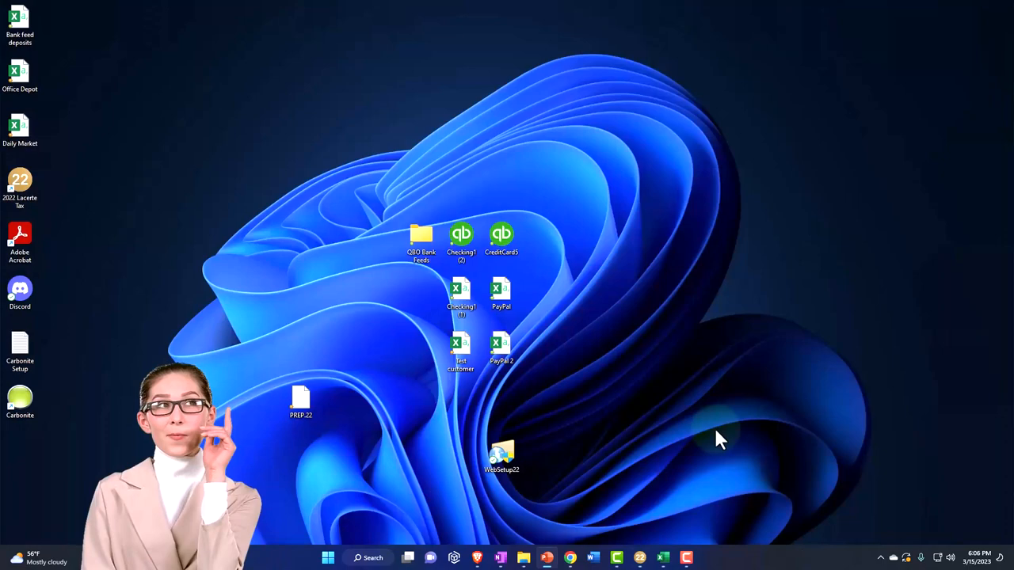
Enter 13,982 as Tax Before Credits beside the old 14,092 and compute their difference with =+E11-D11.
{"action": "double_click", "coordinate": [19, 189]}
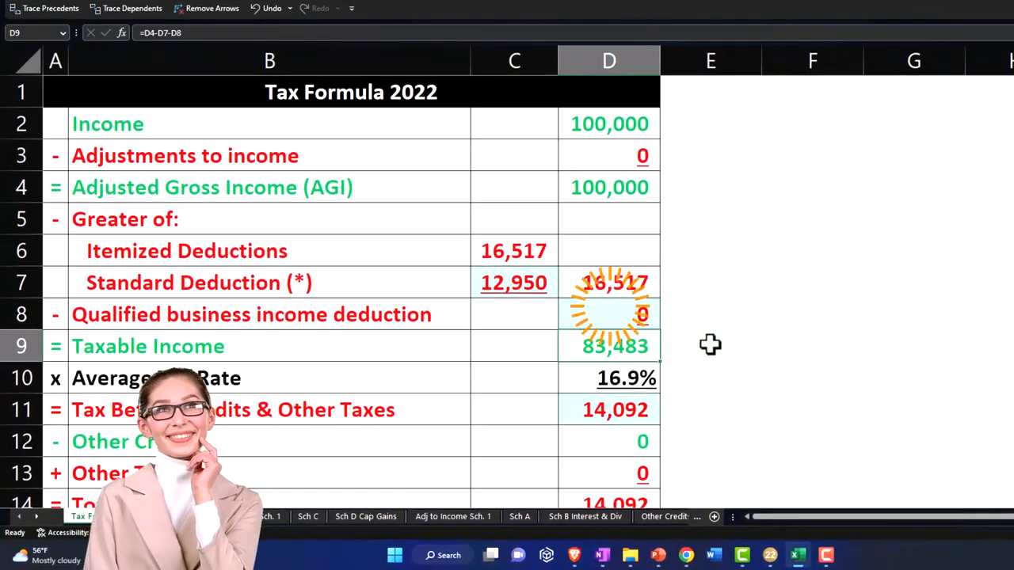
{"action": "left_click", "coordinate": [710, 409]}
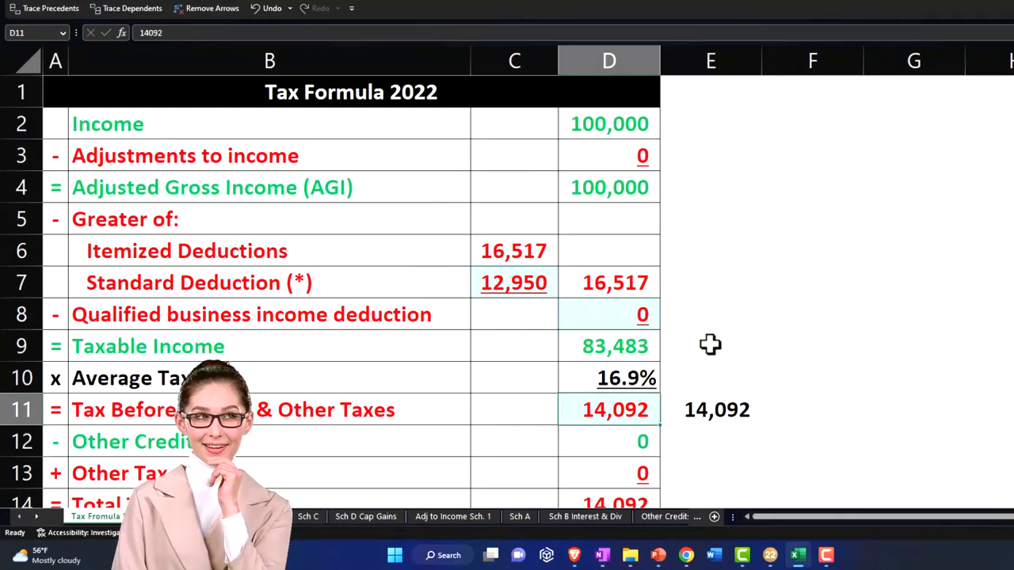
{"action": "left_click", "coordinate": [608, 440]}
{"action": "type", "text": "+E11-"}
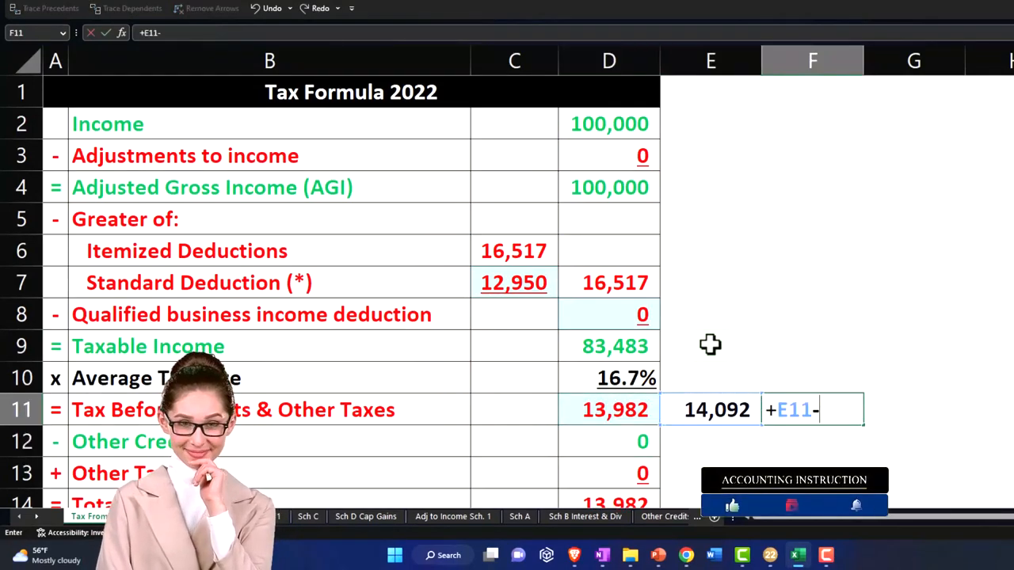
{"action": "key", "text": "enter"}
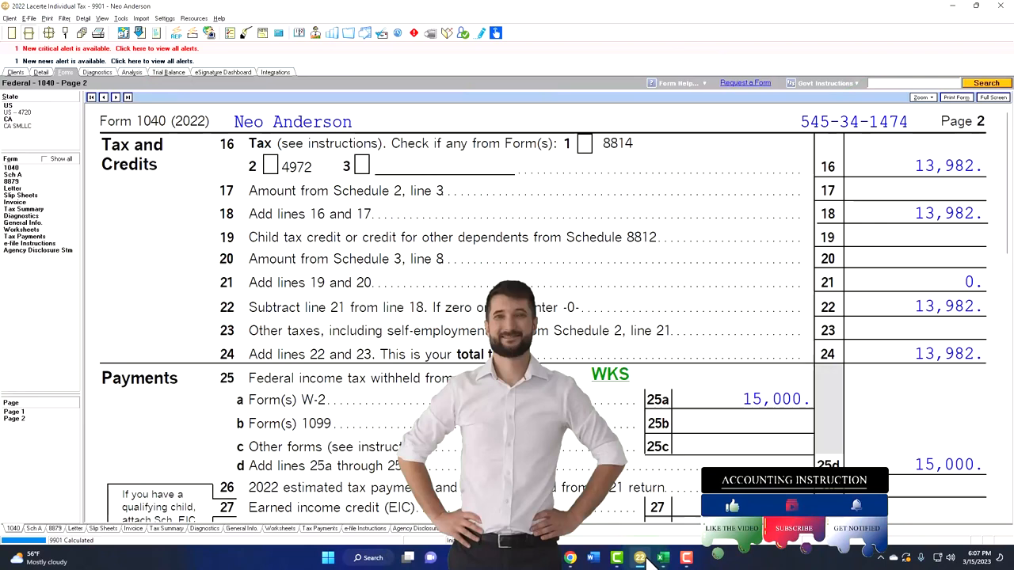
Go to Form 1040 page 1 and move down toward the itemized deductions cash contributions entry.
{"action": "left_click", "coordinate": [103, 96]}
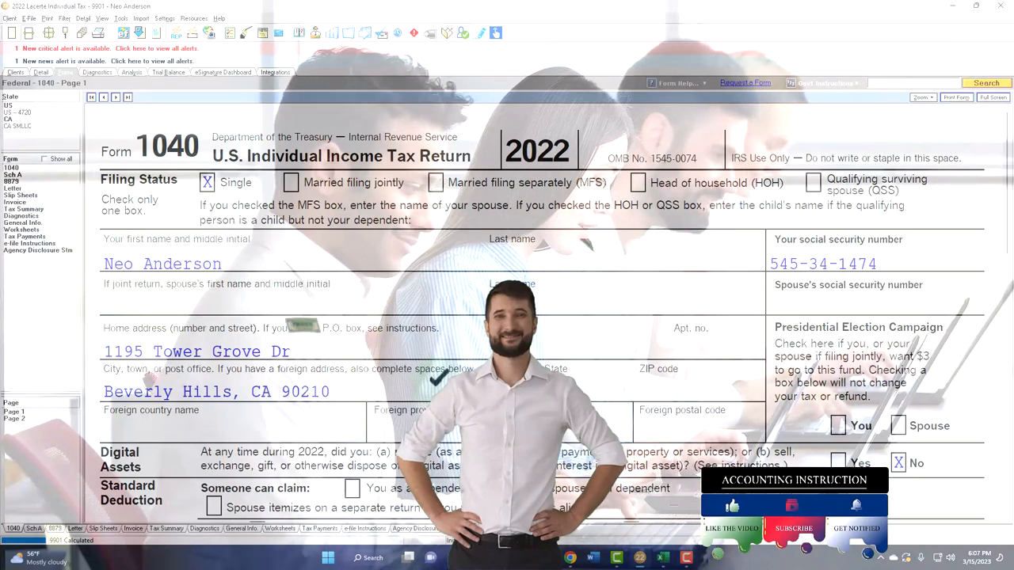
{"action": "scroll", "scroll_direction": "down", "scroll_amount": 3}
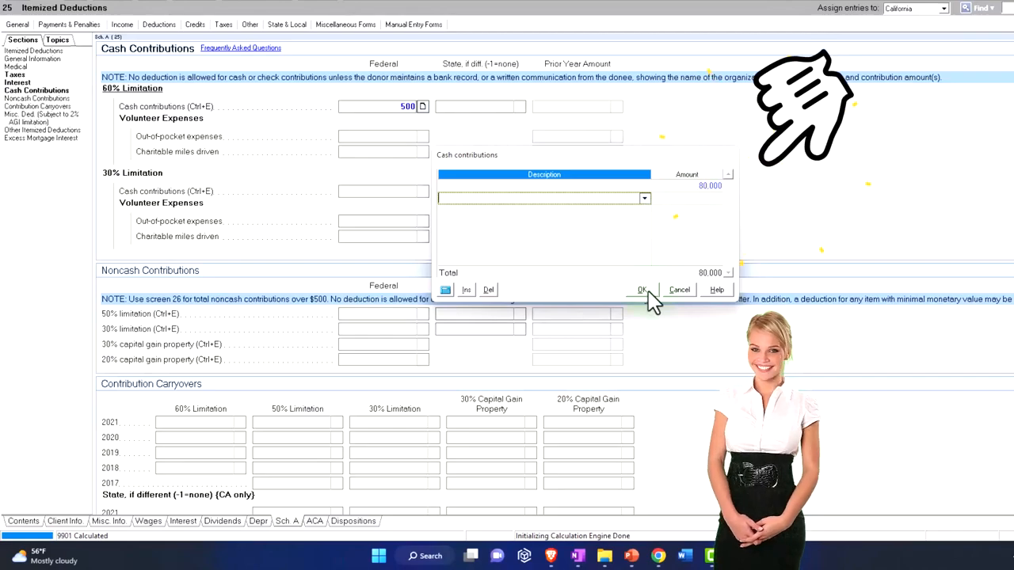
Confirm the 60,000 cash contribution and view Schedule A down to line 11 showing 60,000 in gifts to charity.
{"action": "left_click", "coordinate": [642, 288]}
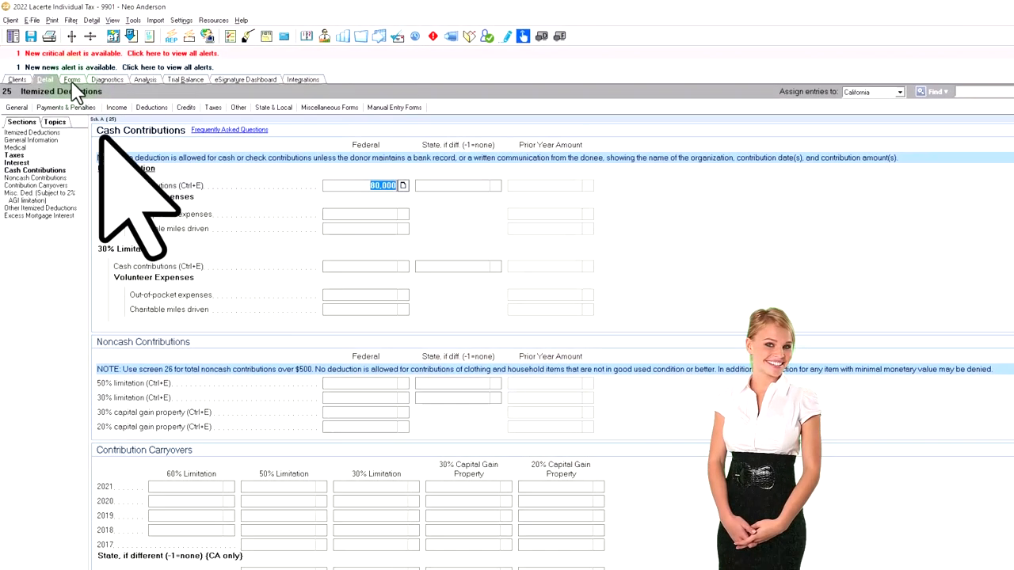
{"action": "left_click", "coordinate": [65, 73]}
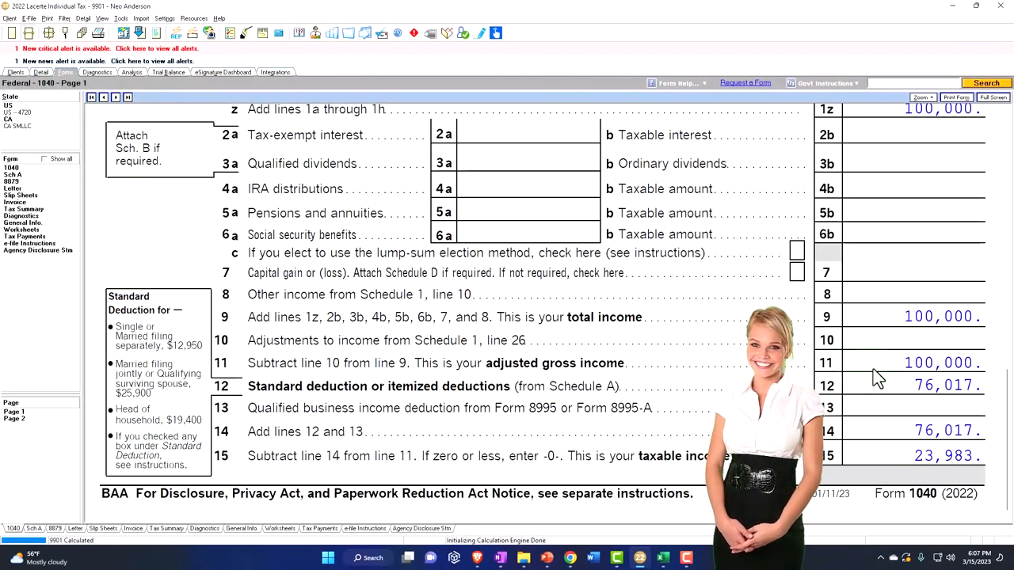
{"action": "left_click", "coordinate": [13, 175]}
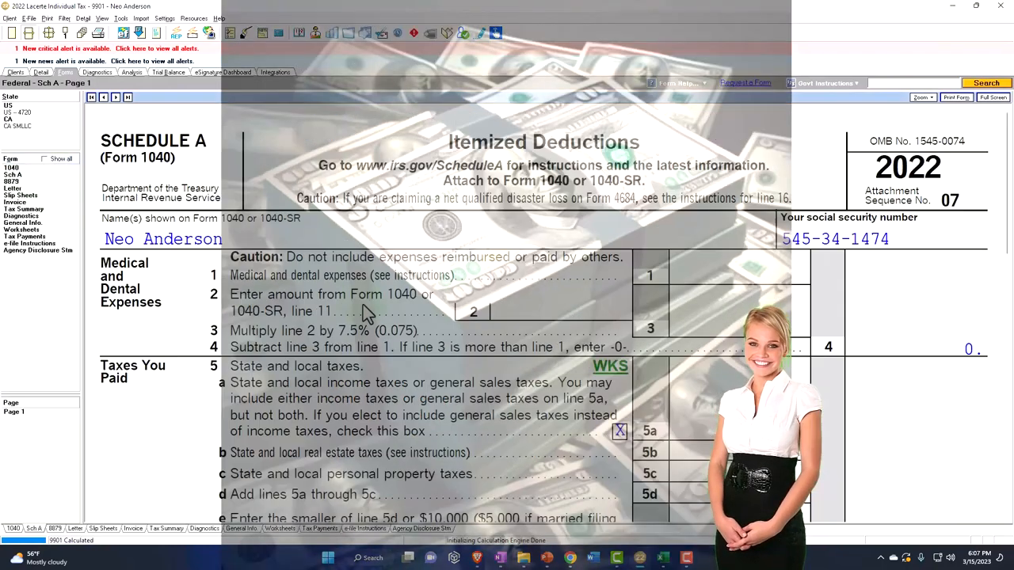
{"action": "scroll", "scroll_direction": "down", "scroll_amount": 3}
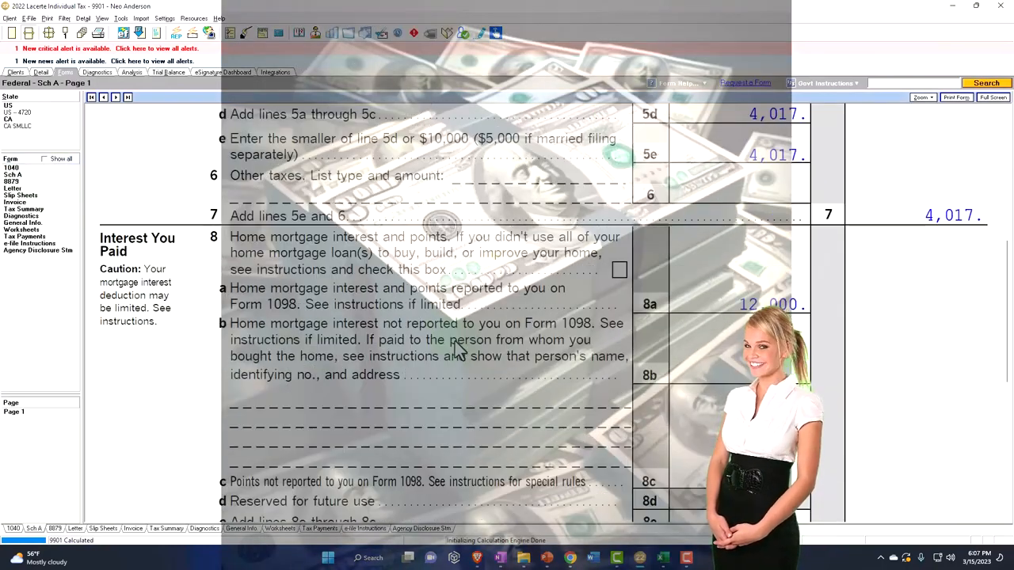
{"action": "scroll", "scroll_direction": "down", "scroll_amount": 3}
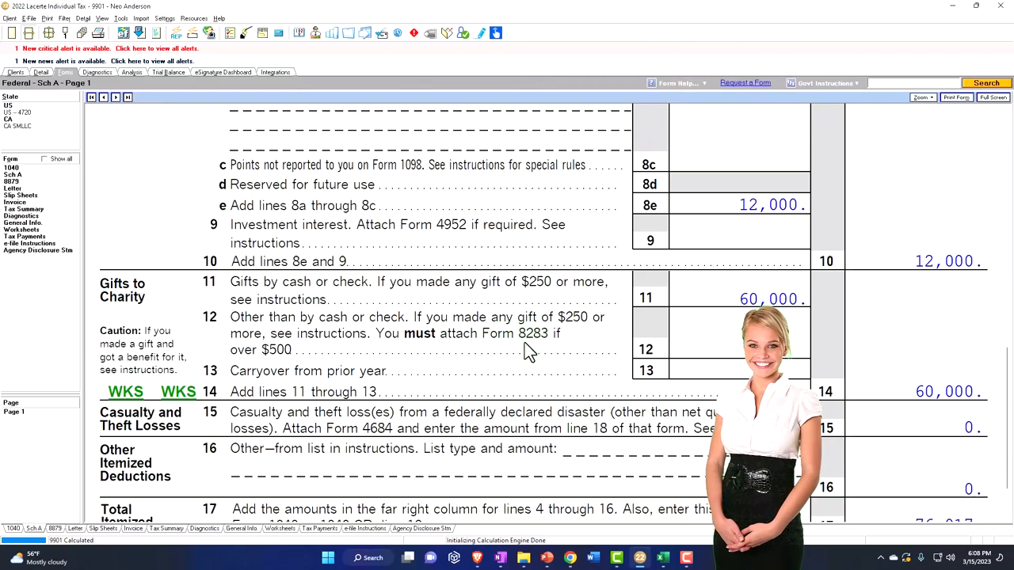